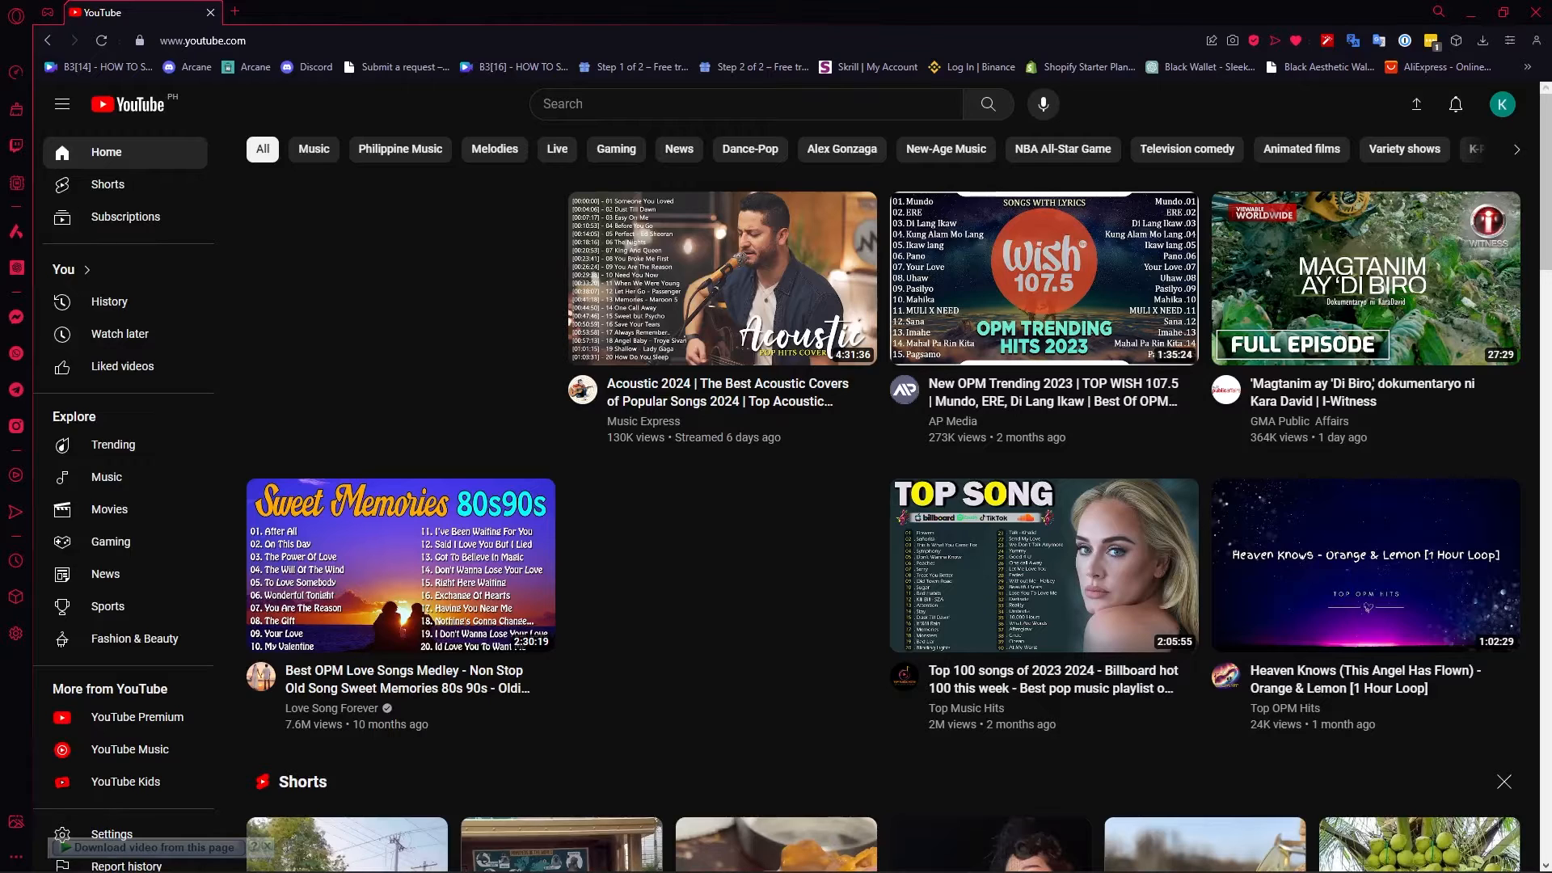
{"action": "mouse_move", "coordinate": [1272, 420]}
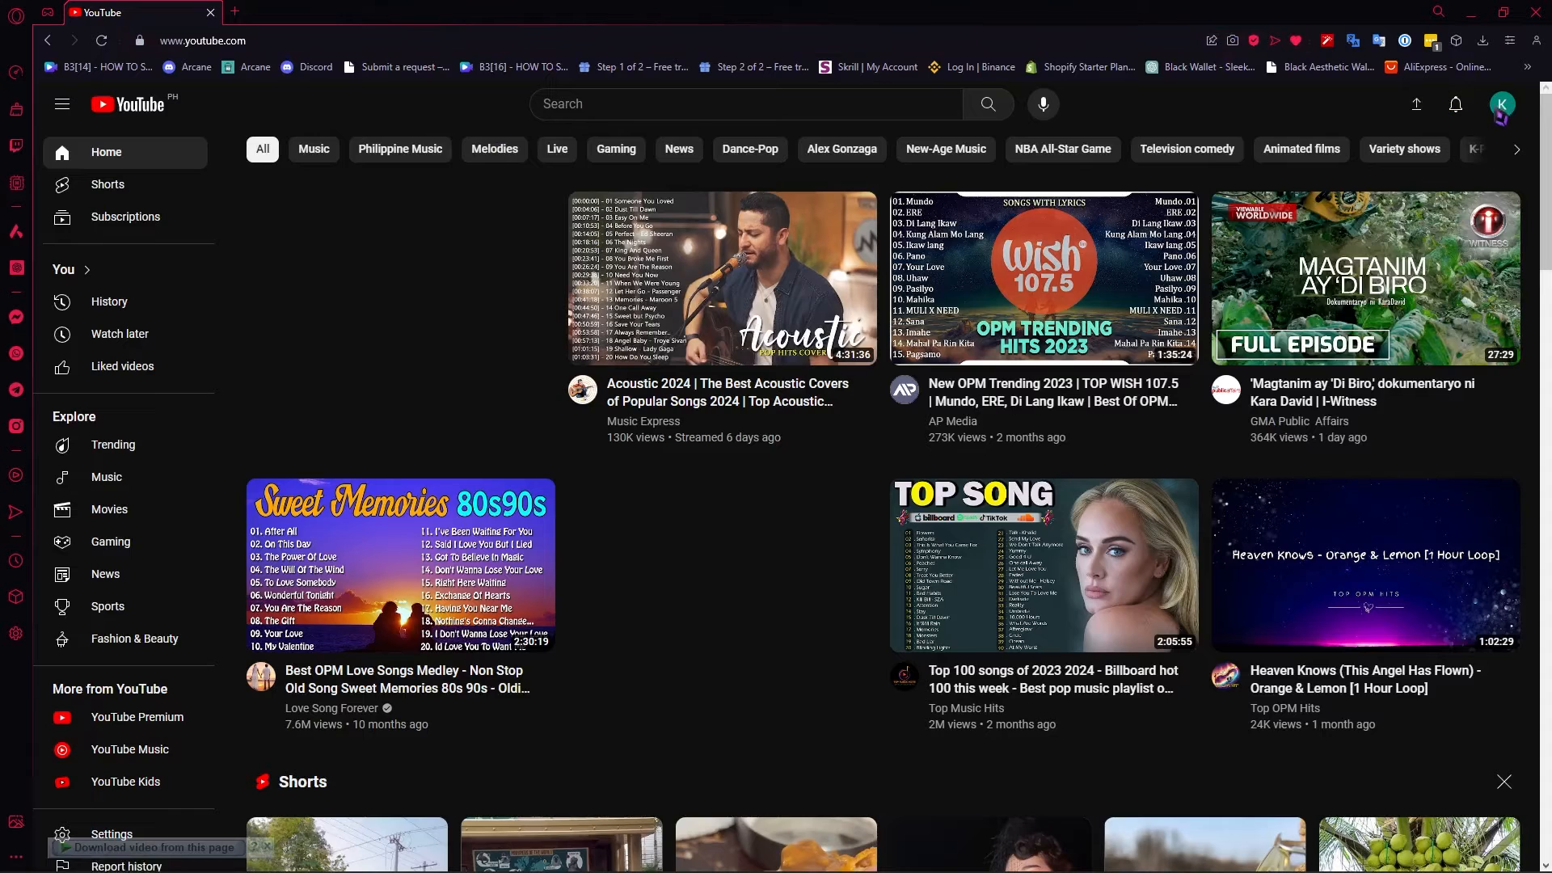
Open the YouTube profile avatar menu in the top-right corner
{"action": "left_click", "coordinate": [1501, 104]}
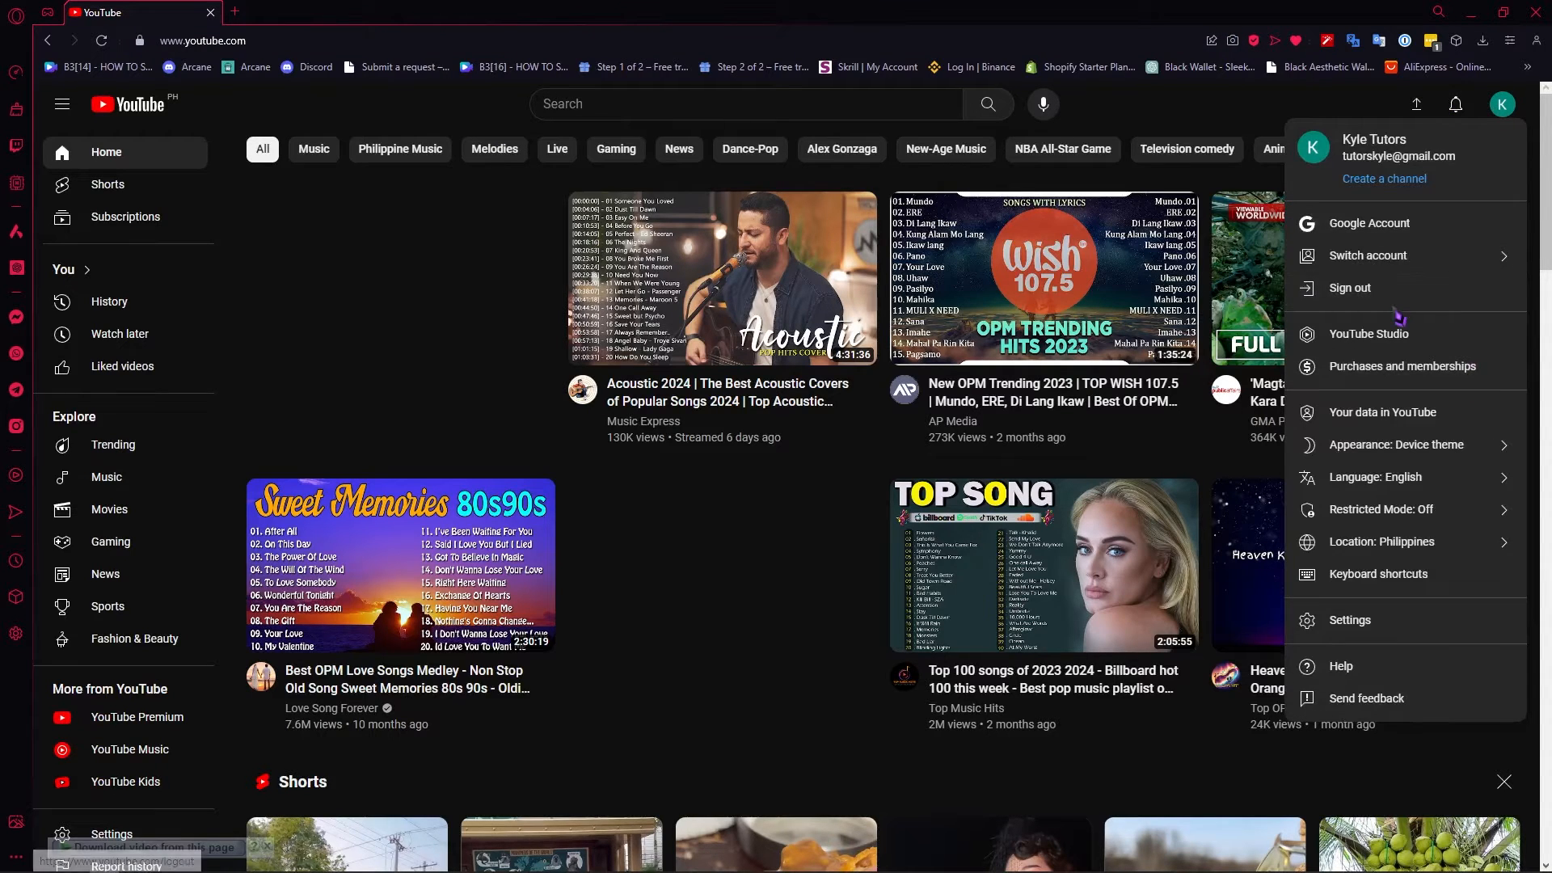
{"action": "mouse_move", "coordinate": [1367, 229]}
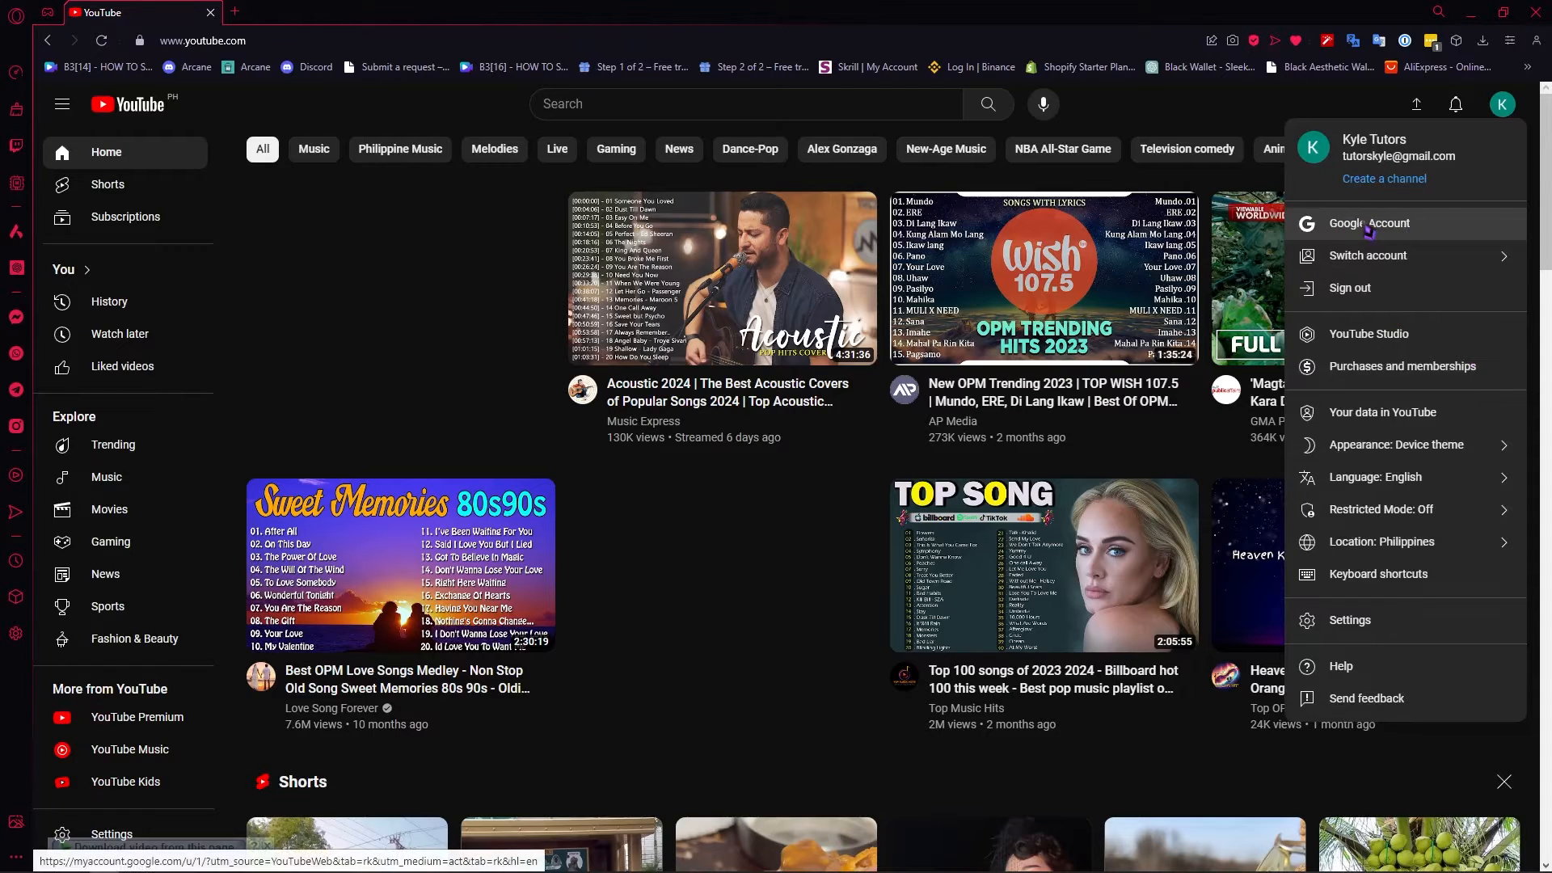
Go to Google Account's Personal info page and scroll down to the Password card
{"action": "left_click", "coordinate": [1368, 224]}
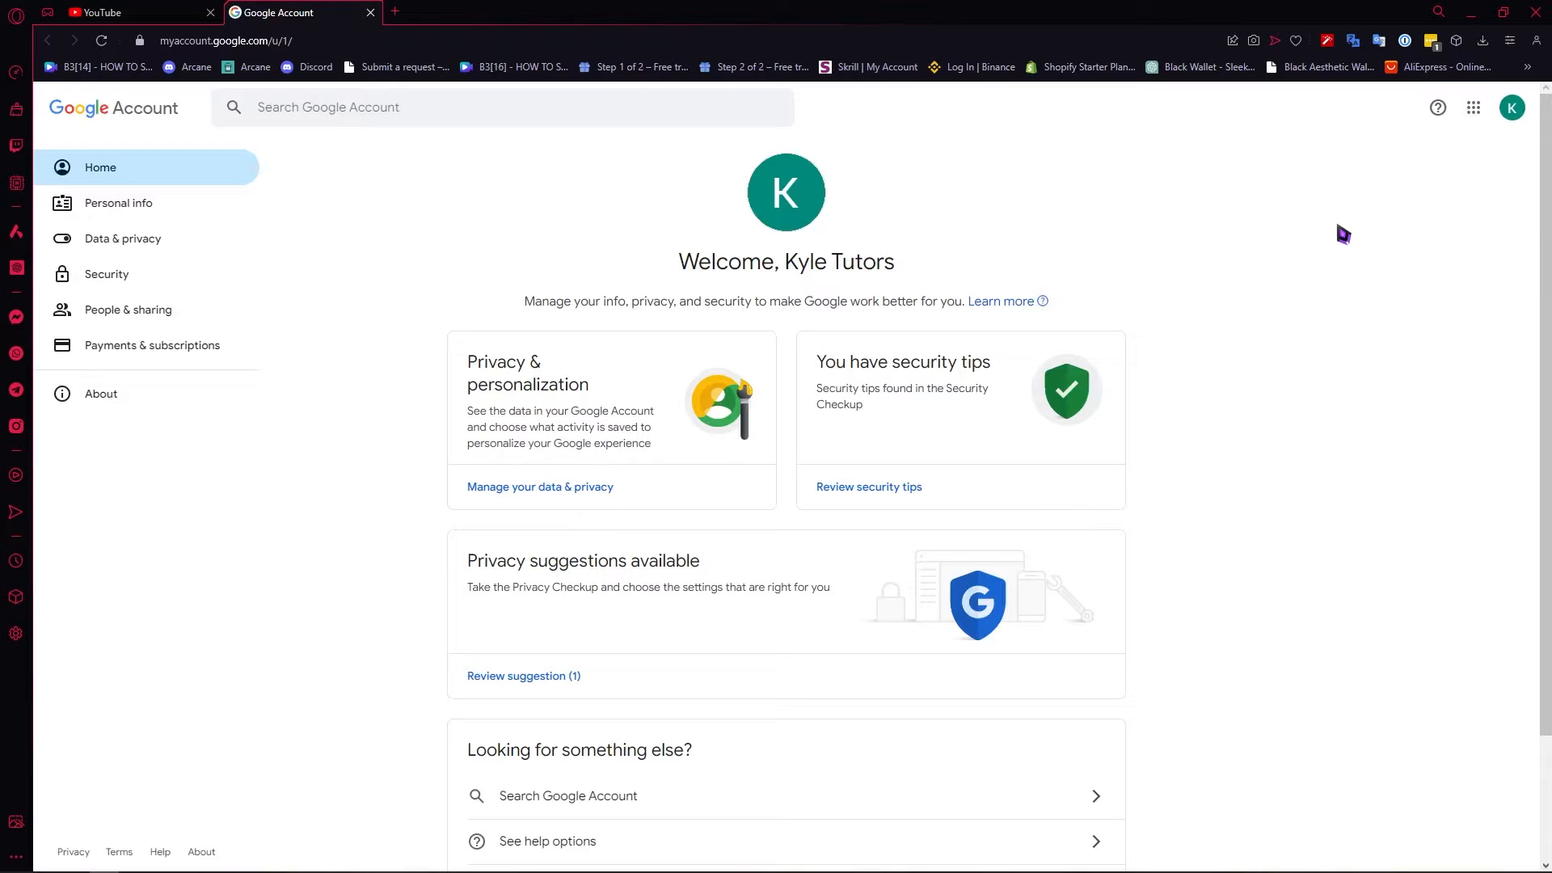
{"action": "mouse_move", "coordinate": [1079, 216]}
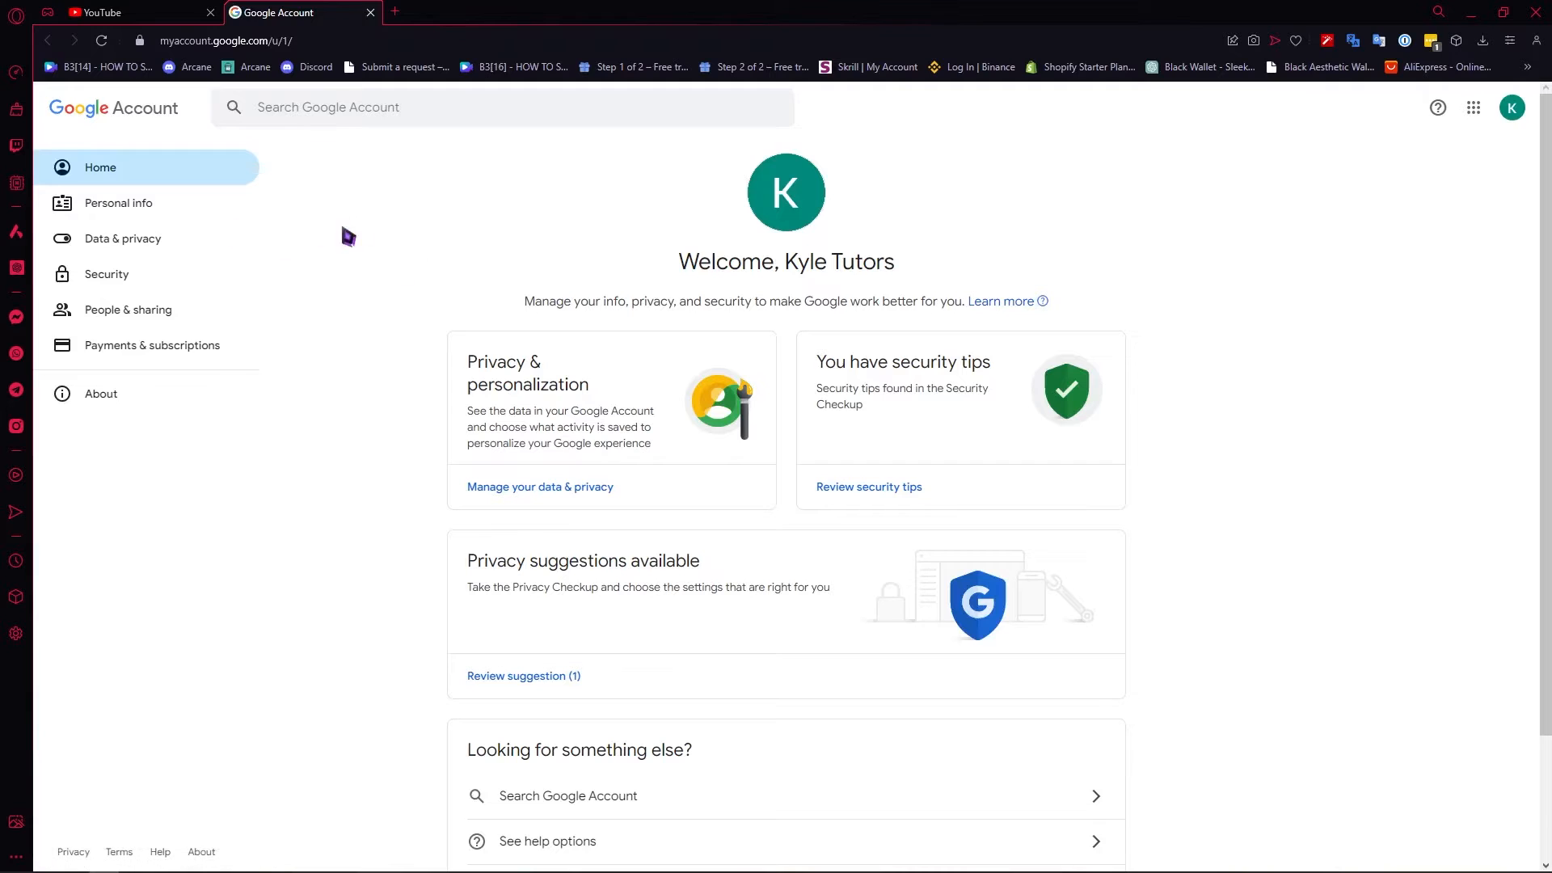
{"action": "mouse_move", "coordinate": [455, 257]}
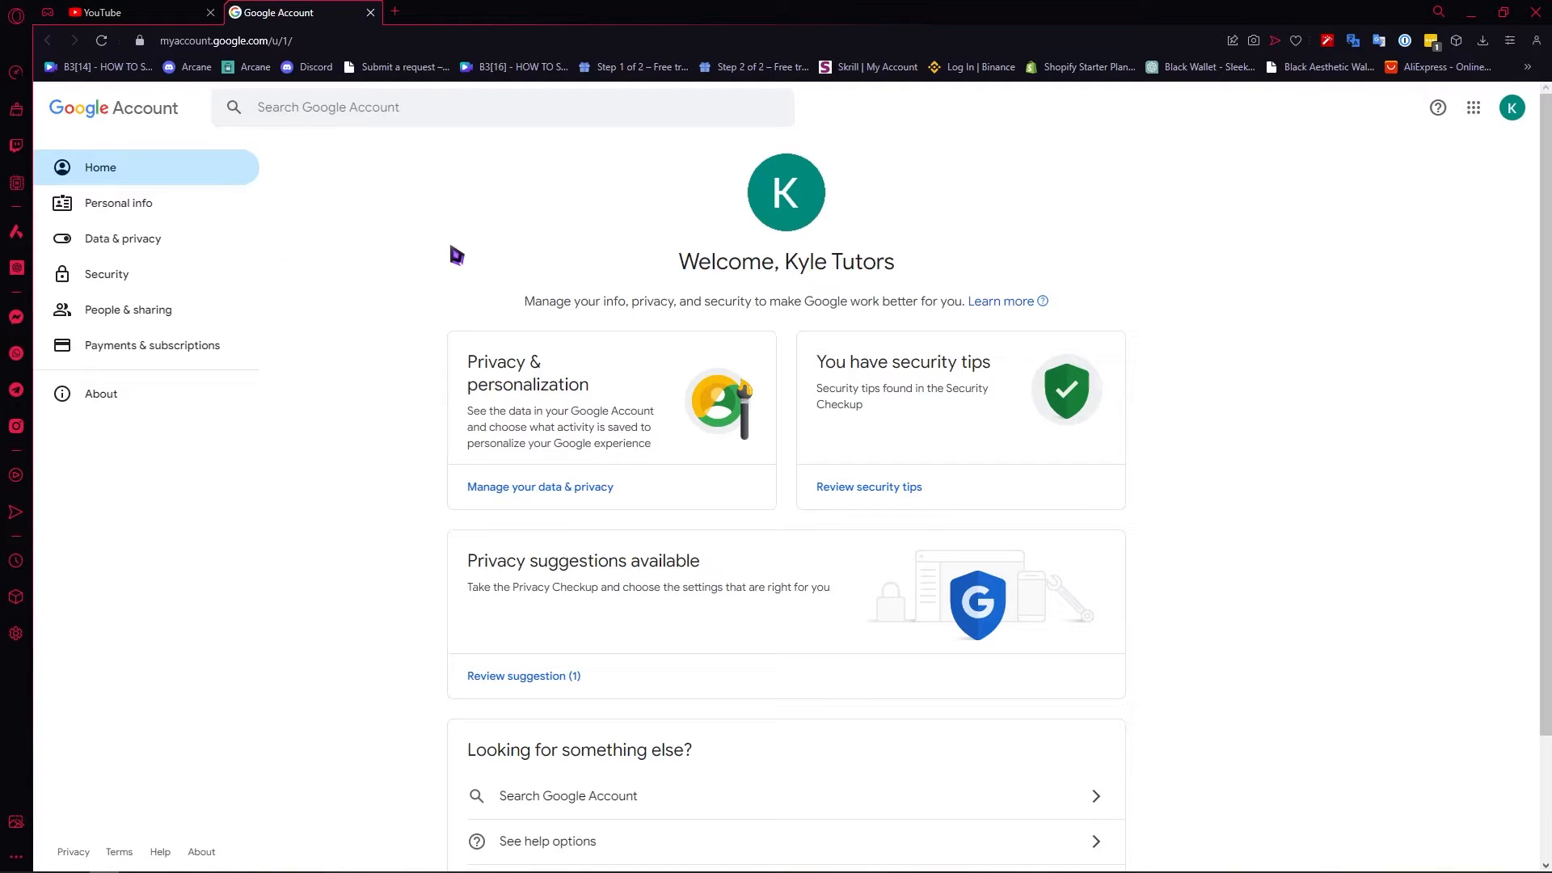
{"action": "mouse_move", "coordinate": [109, 216]}
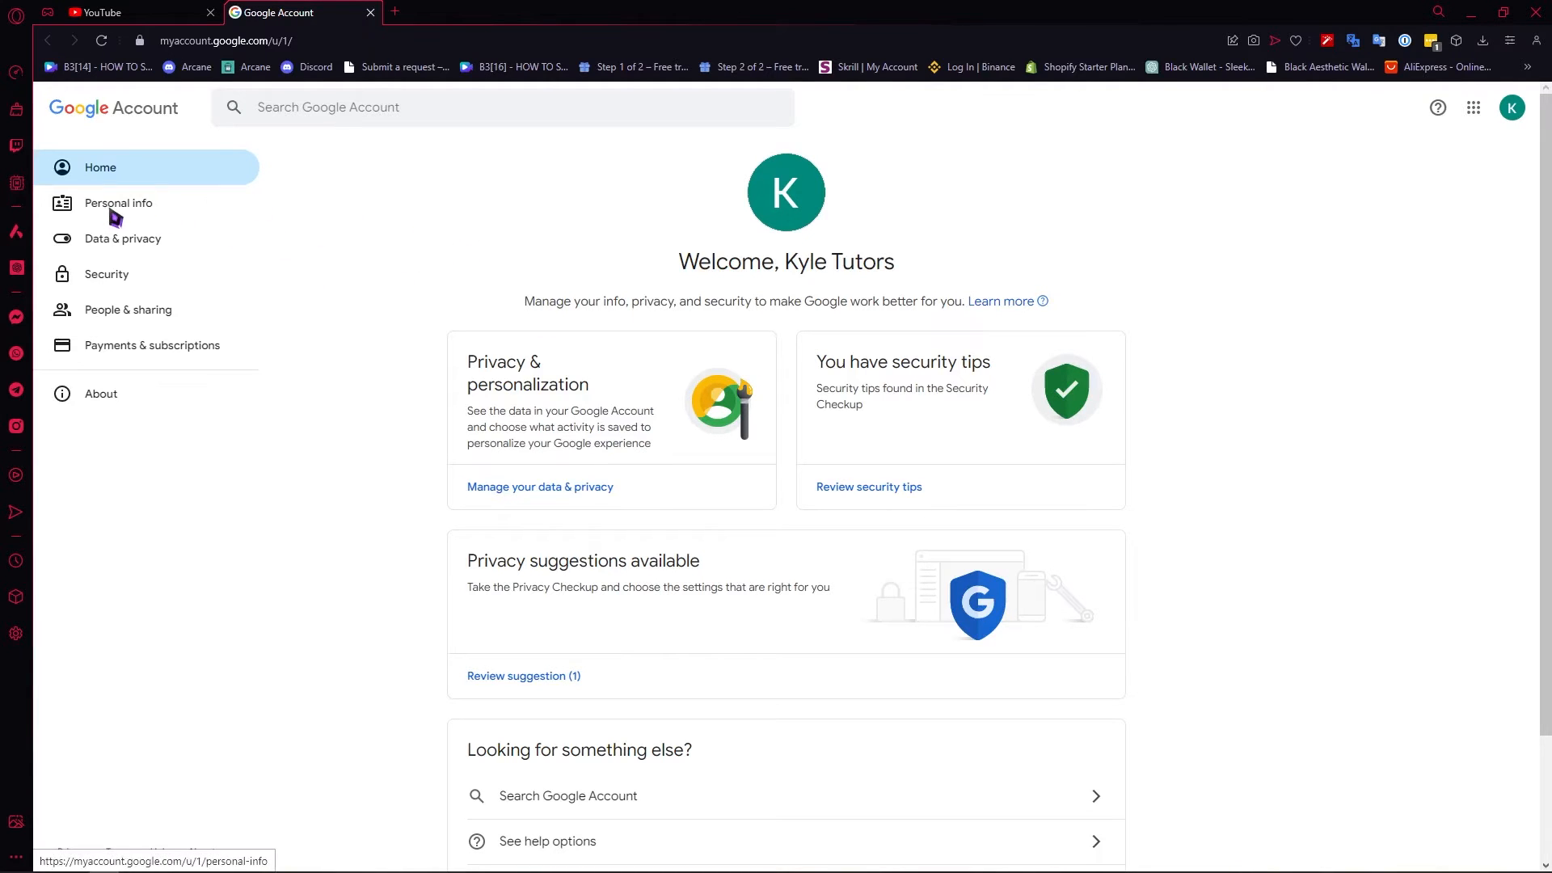
{"action": "left_click", "coordinate": [118, 203]}
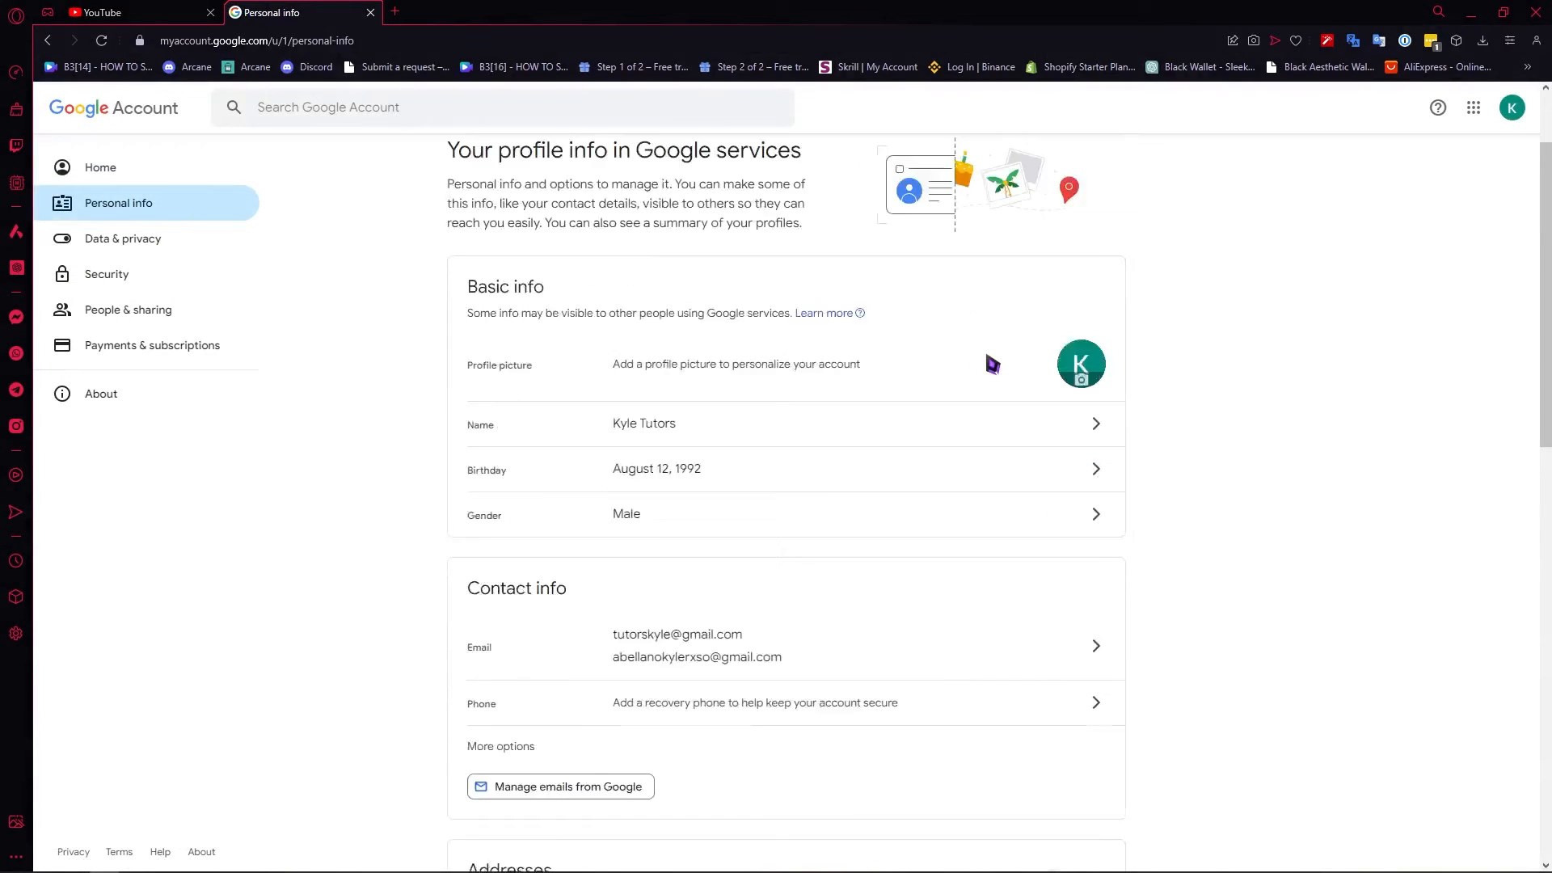
{"action": "scroll", "scroll_direction": "down", "scroll_amount": 3}
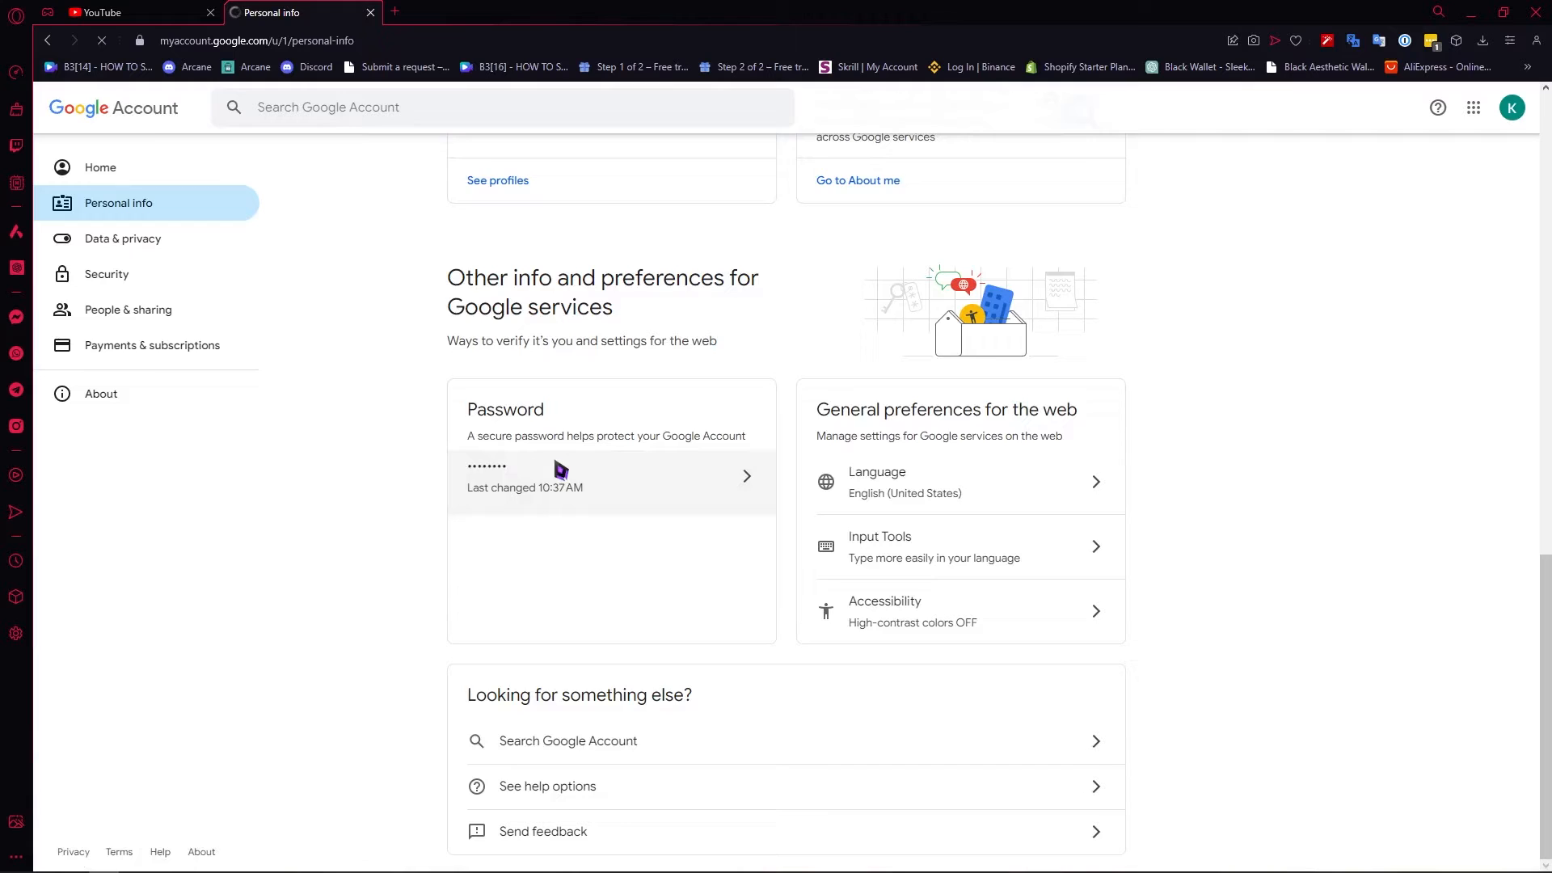
Open the Password card and dismiss the suggested-password popup, leaving empty password fields
{"action": "left_click", "coordinate": [562, 476]}
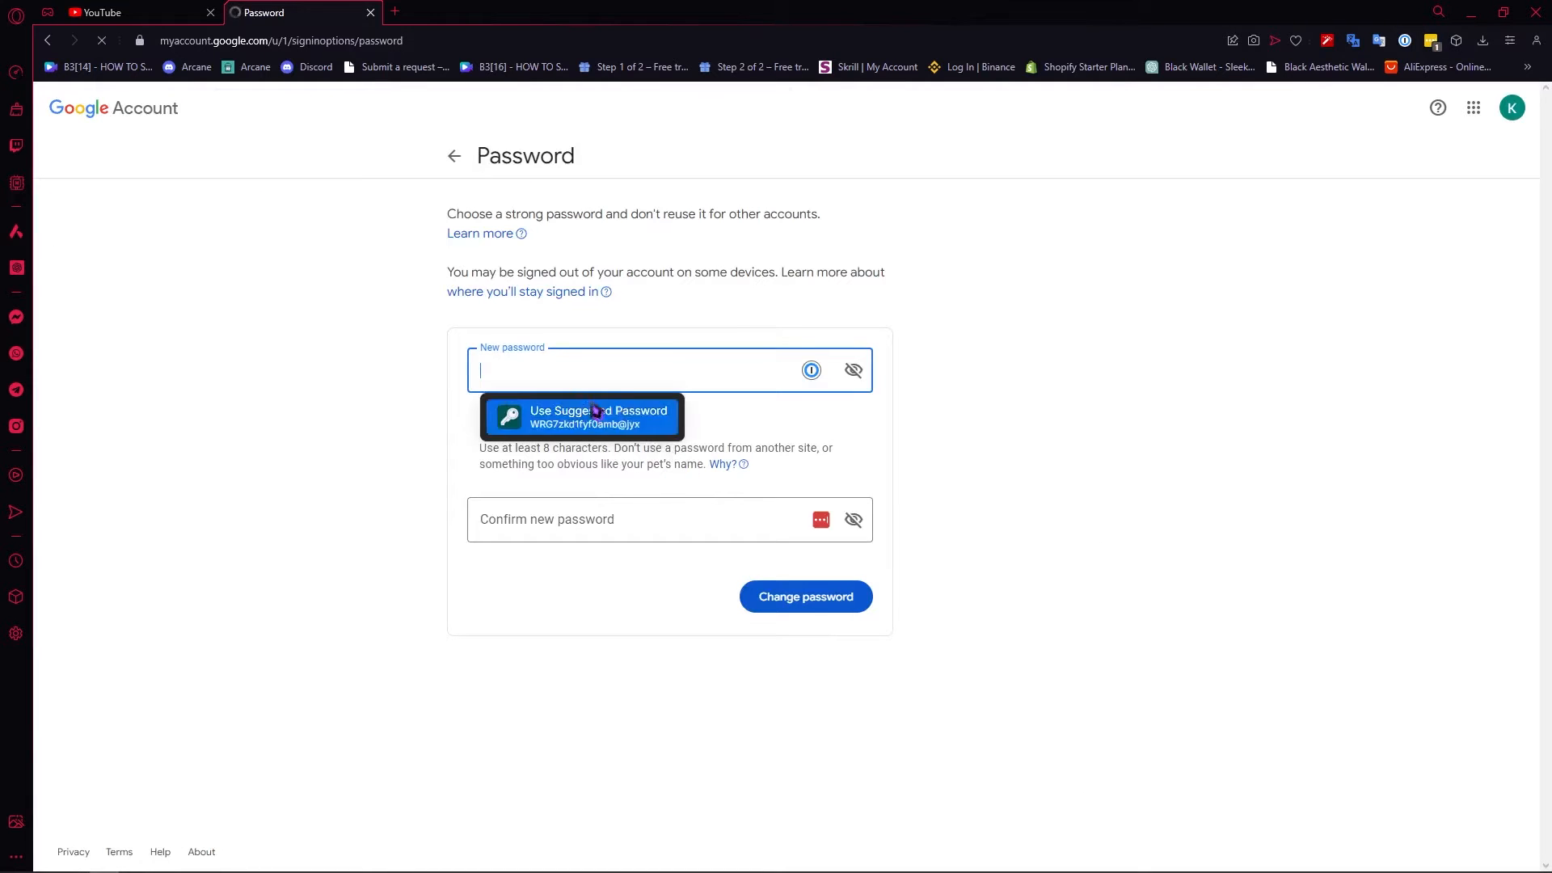
{"action": "left_click", "coordinate": [594, 411]}
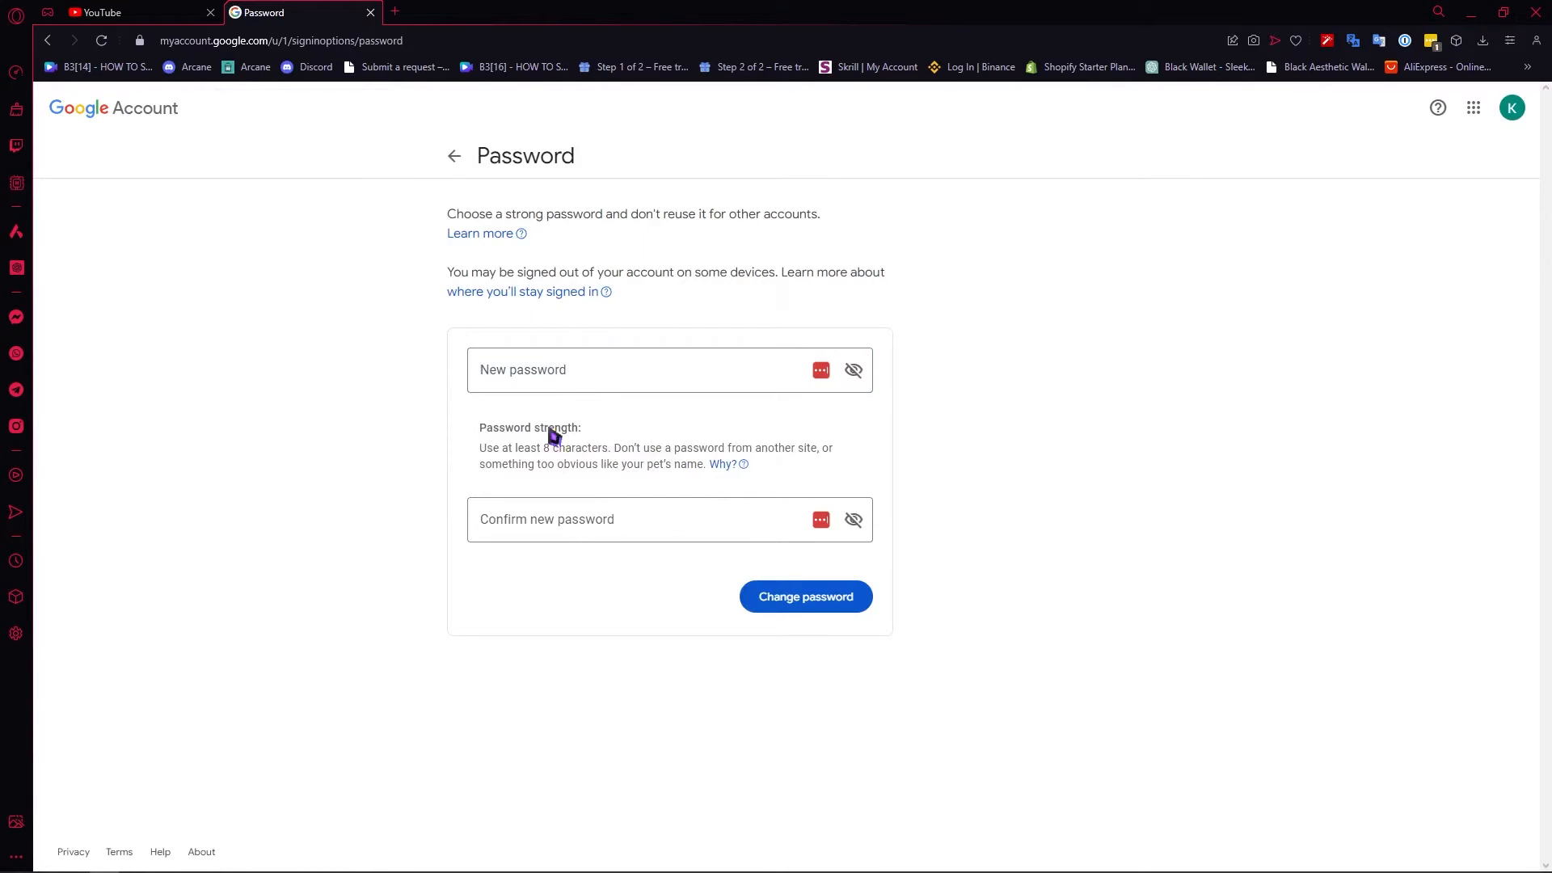
{"action": "mouse_move", "coordinate": [666, 424]}
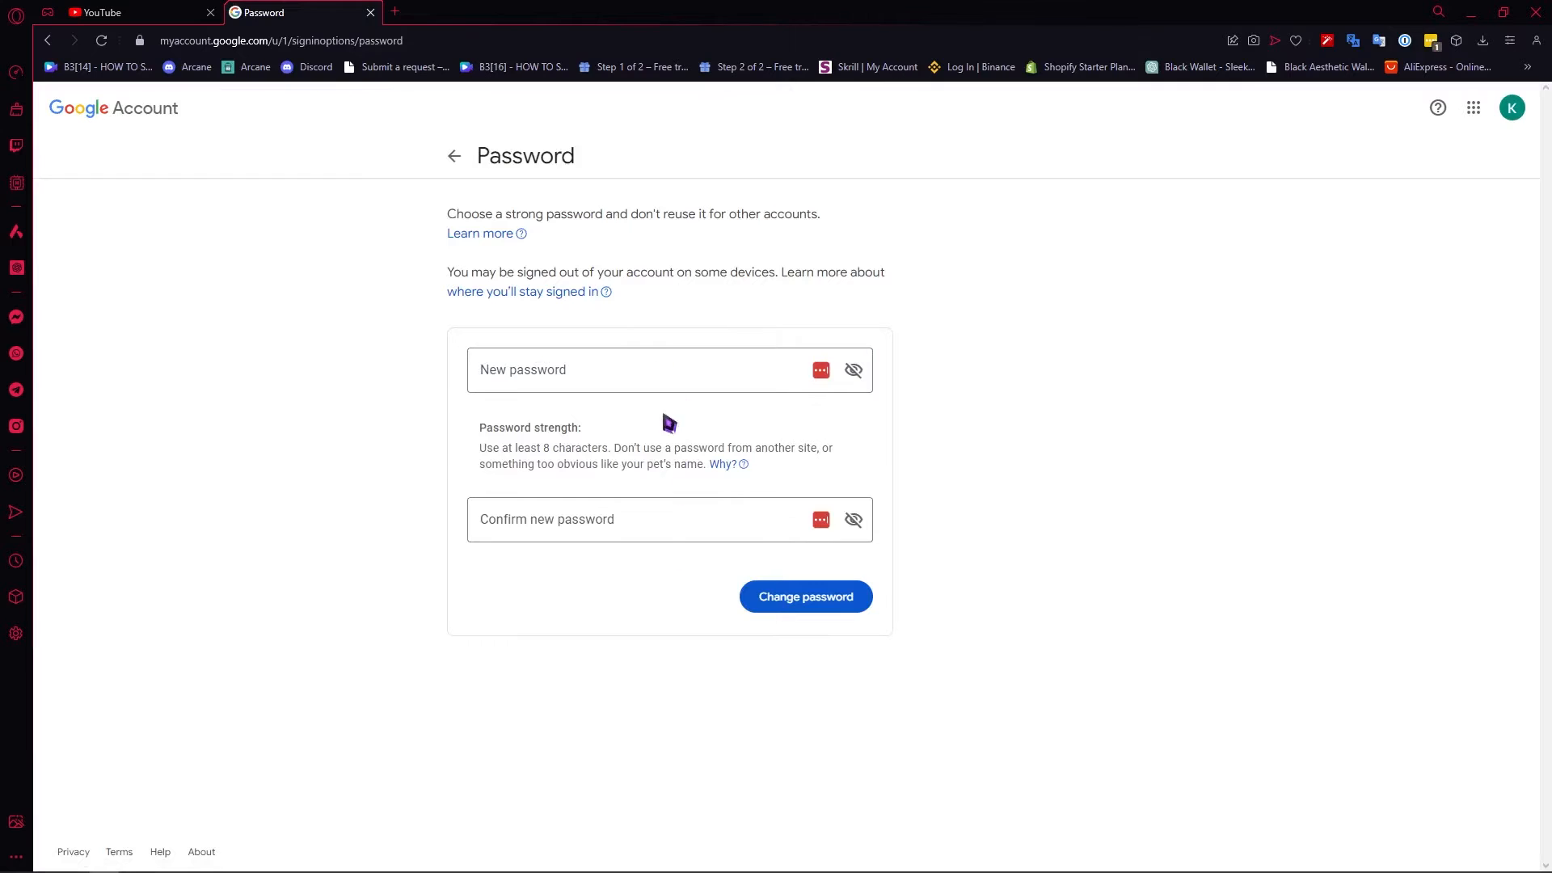
{"action": "left_click", "coordinate": [643, 370]}
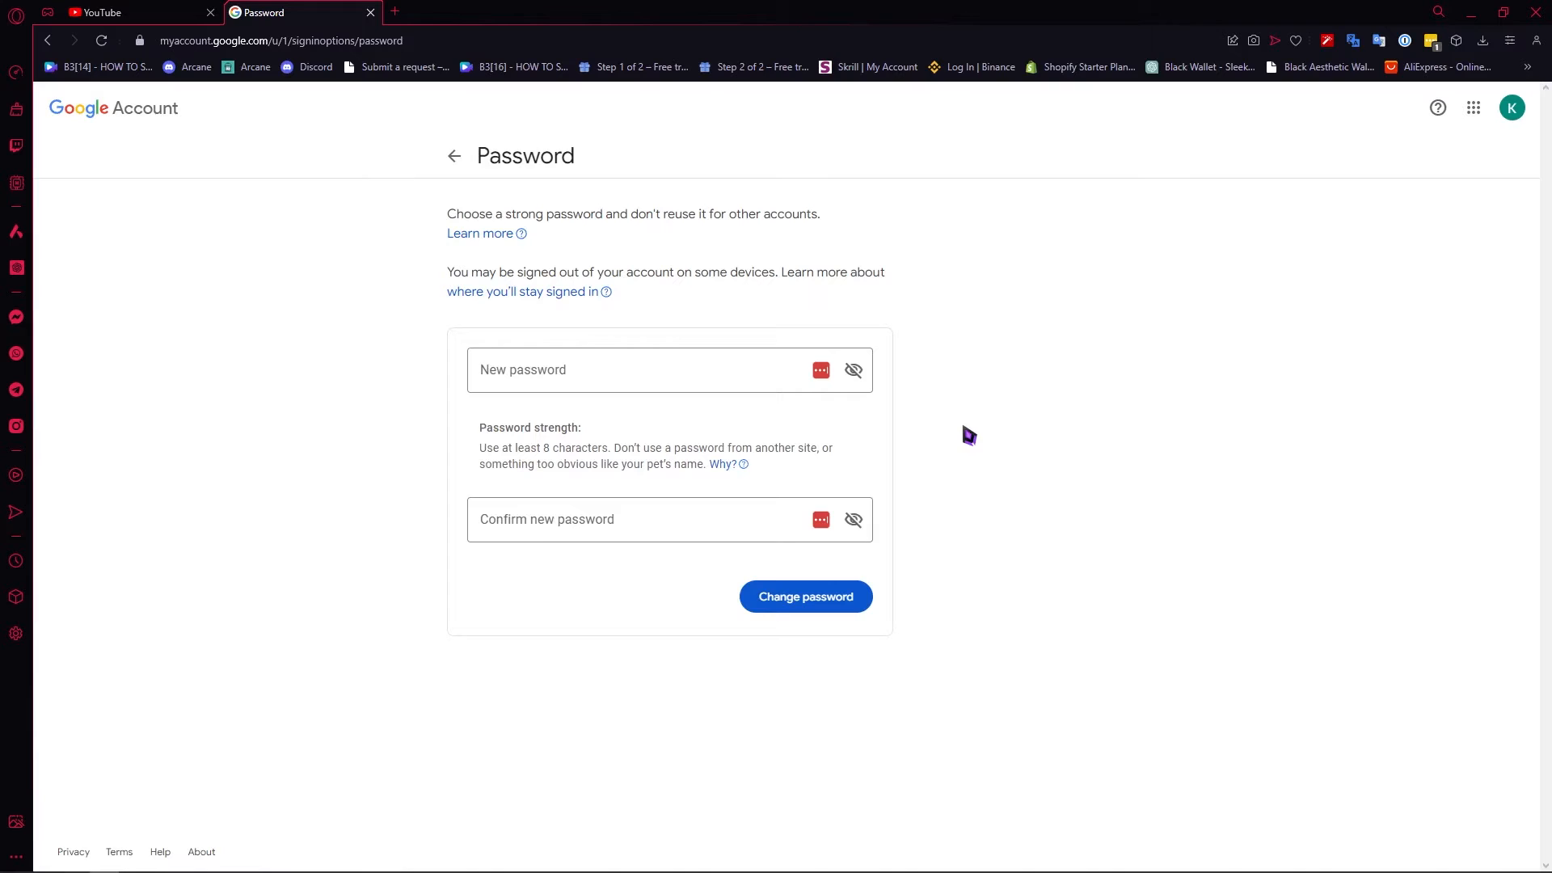
{"action": "mouse_move", "coordinate": [742, 454]}
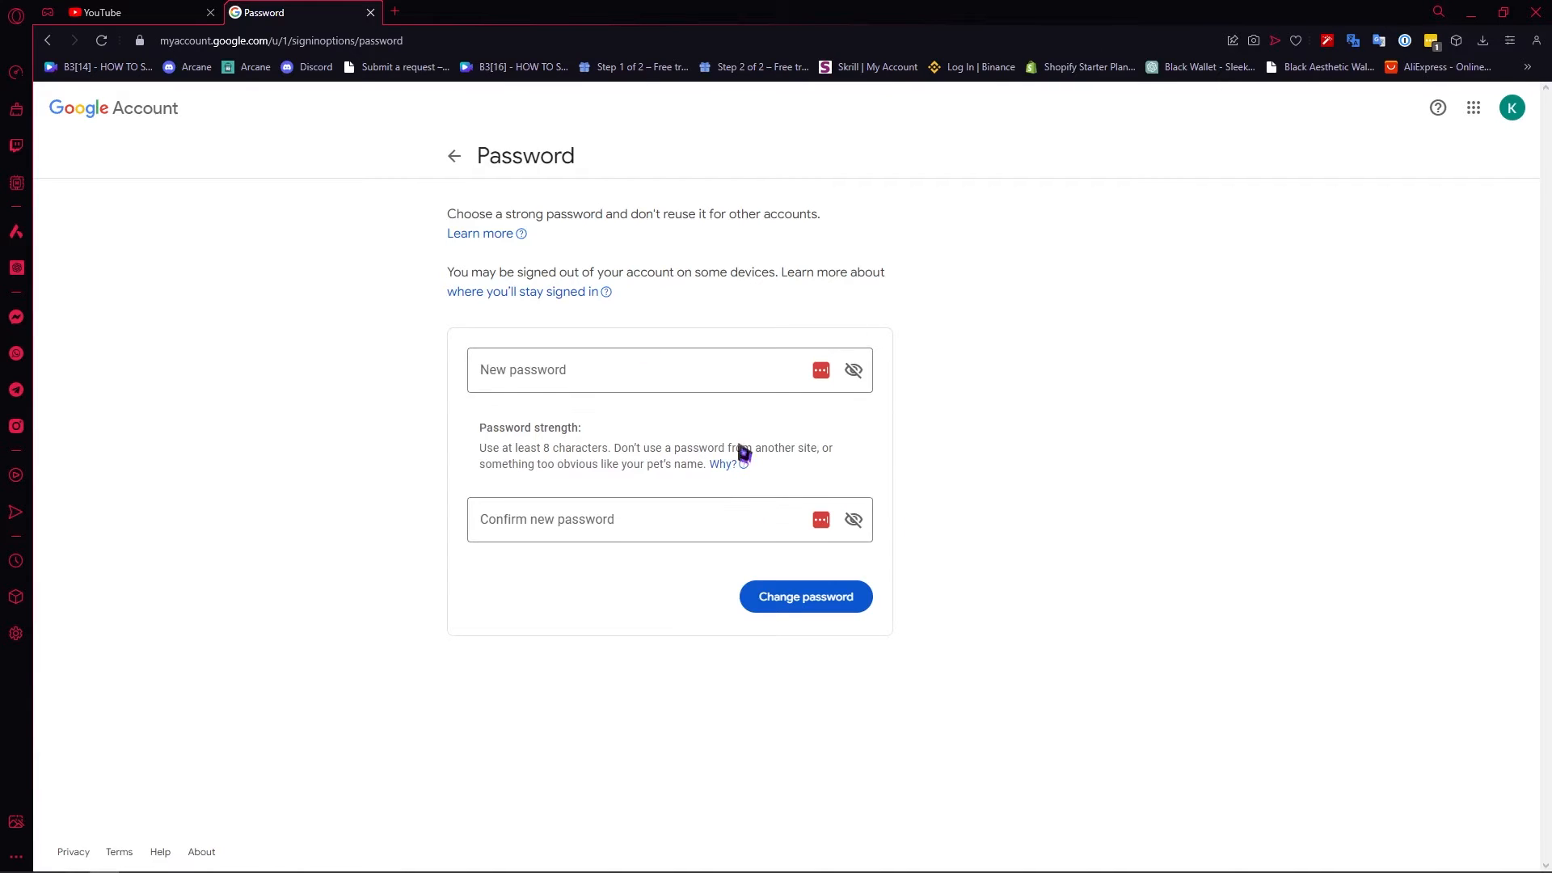
{"action": "mouse_move", "coordinate": [731, 484]}
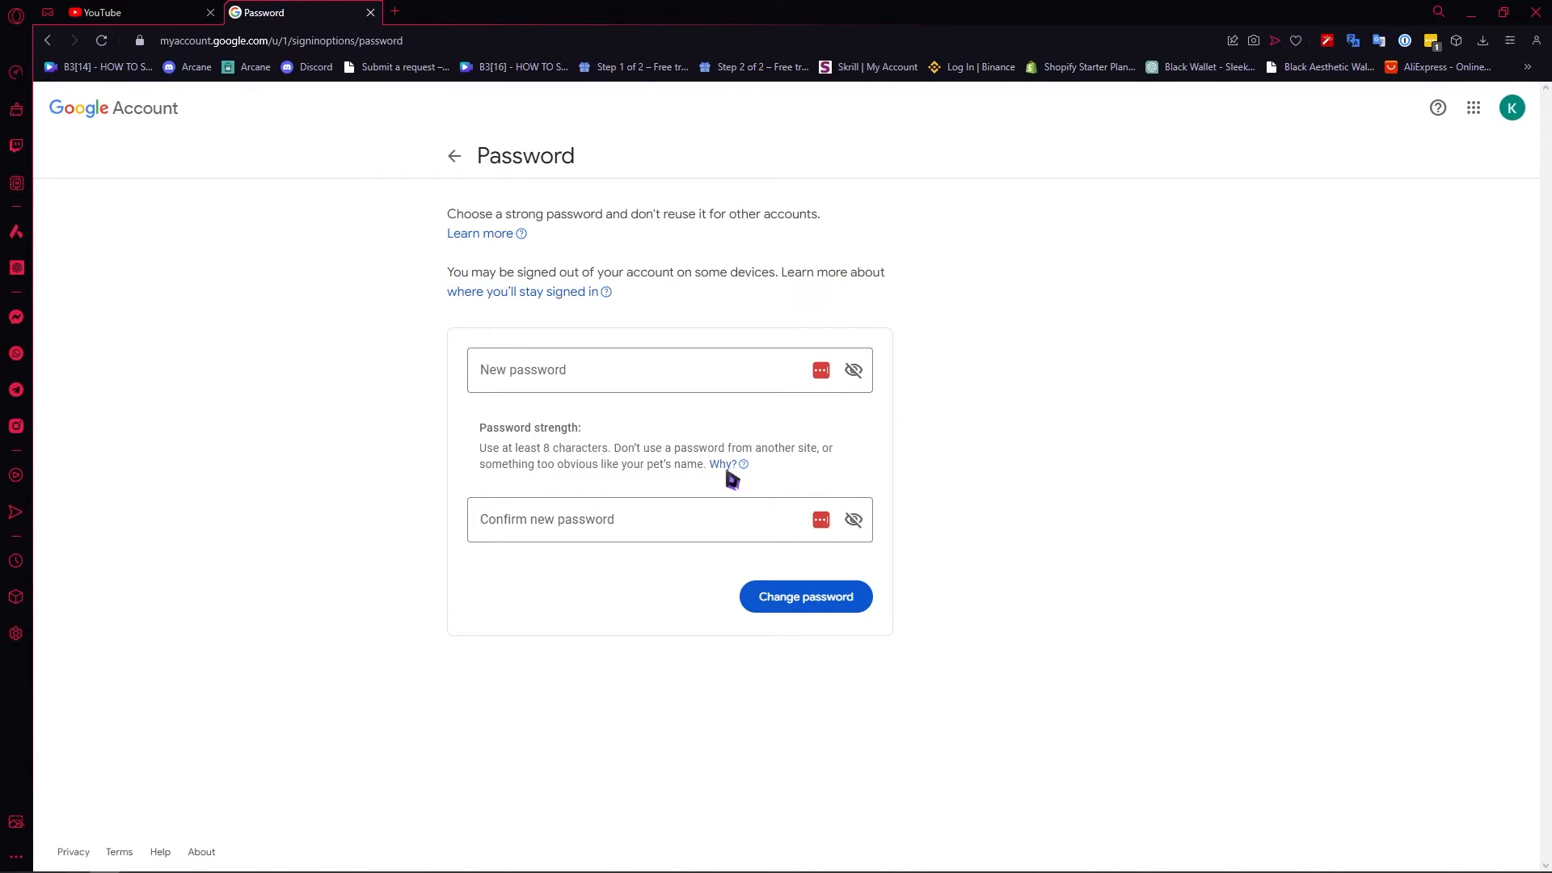
{"action": "mouse_move", "coordinate": [746, 463]}
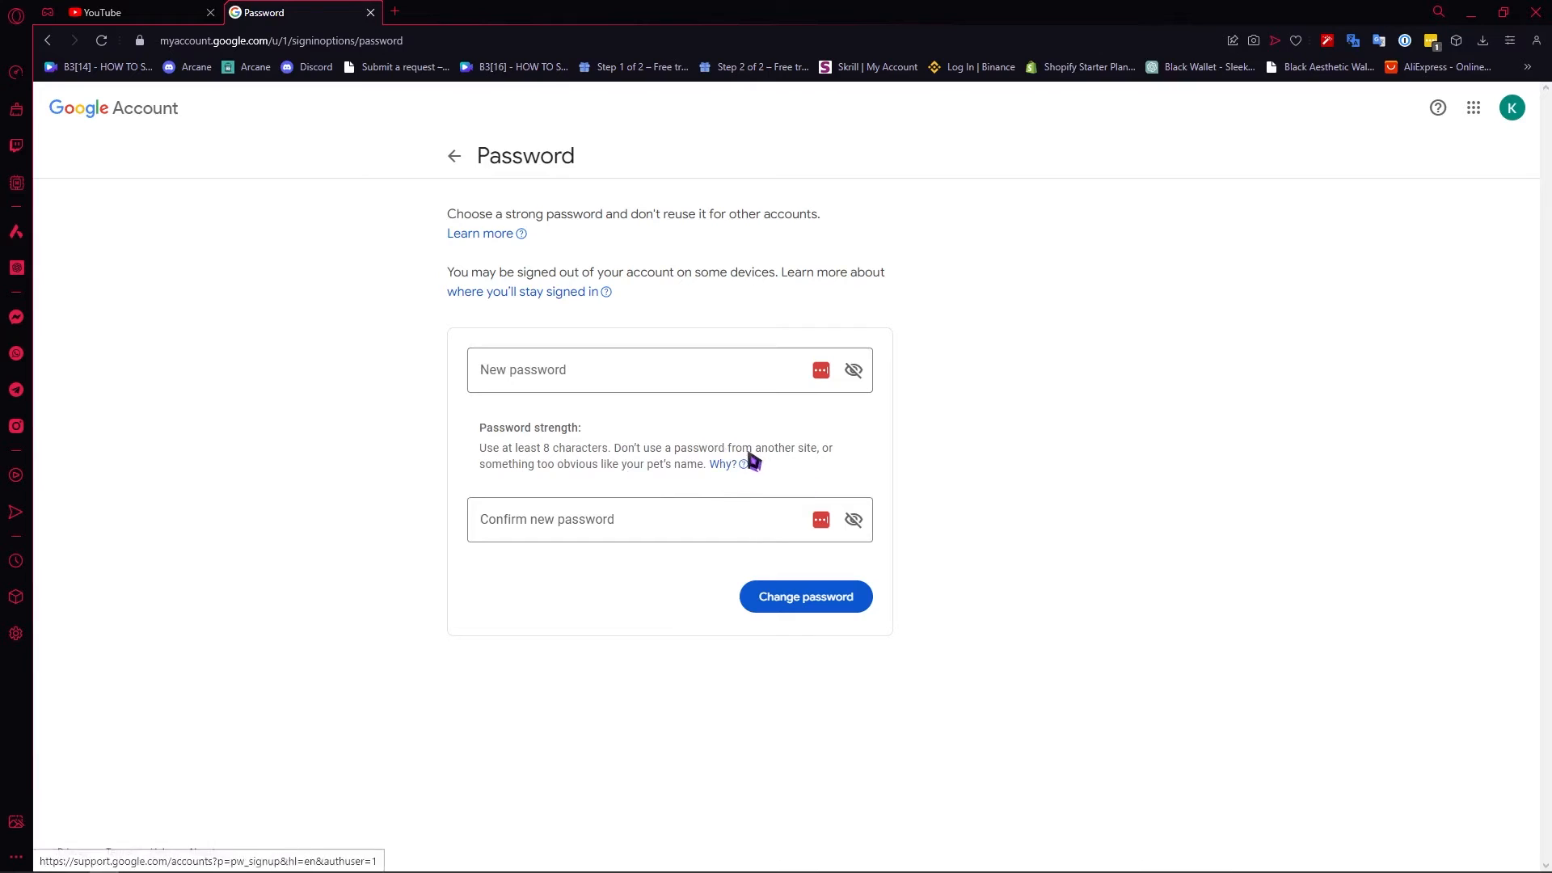
{"action": "mouse_move", "coordinate": [773, 499]}
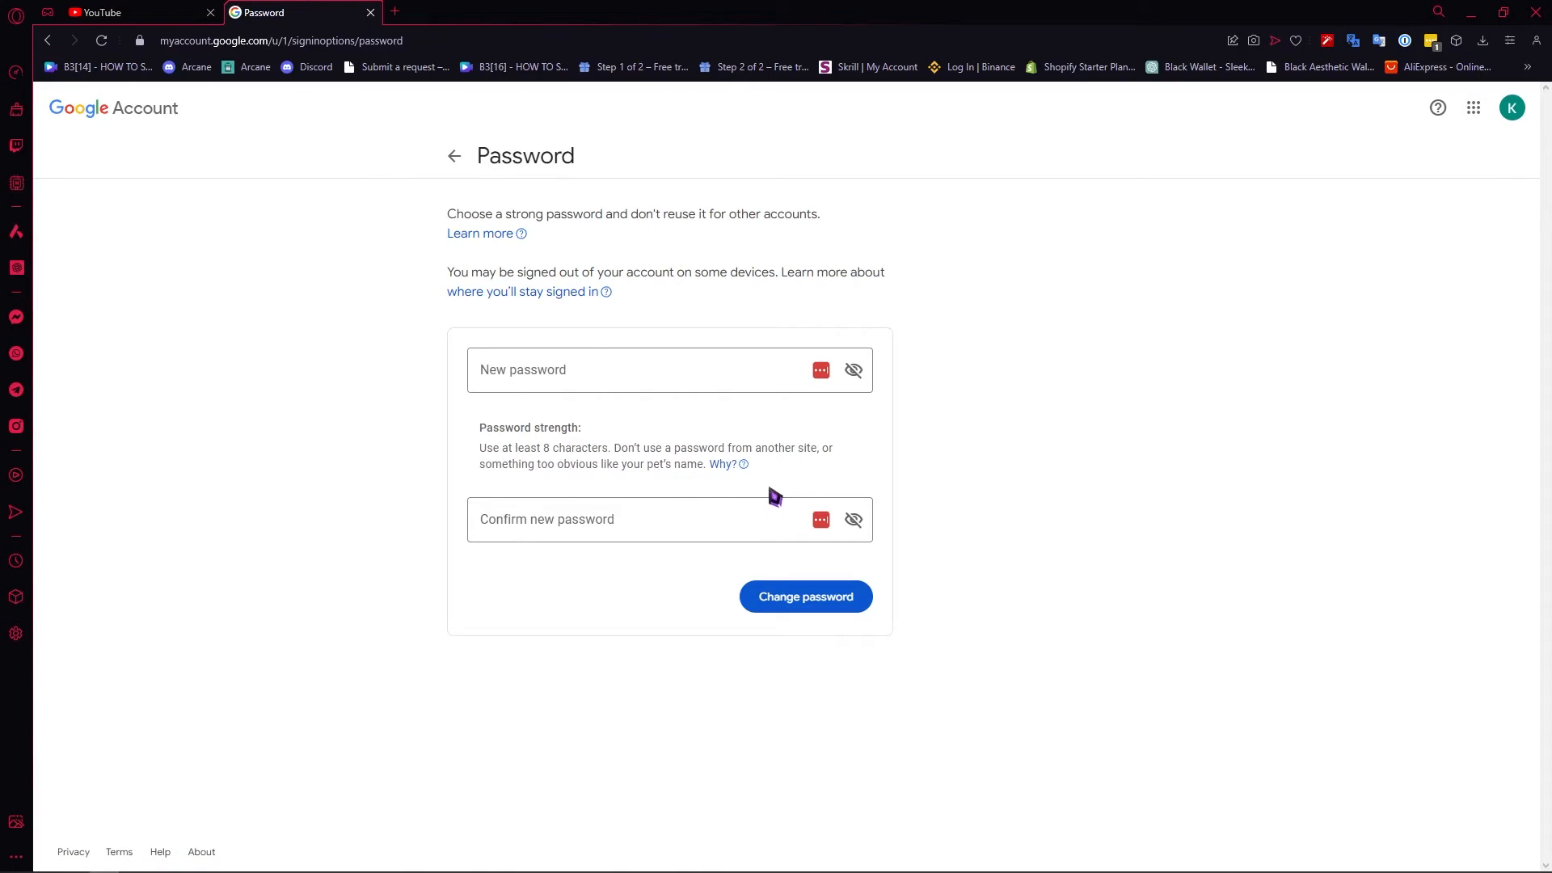
{"action": "left_click", "coordinate": [634, 369]}
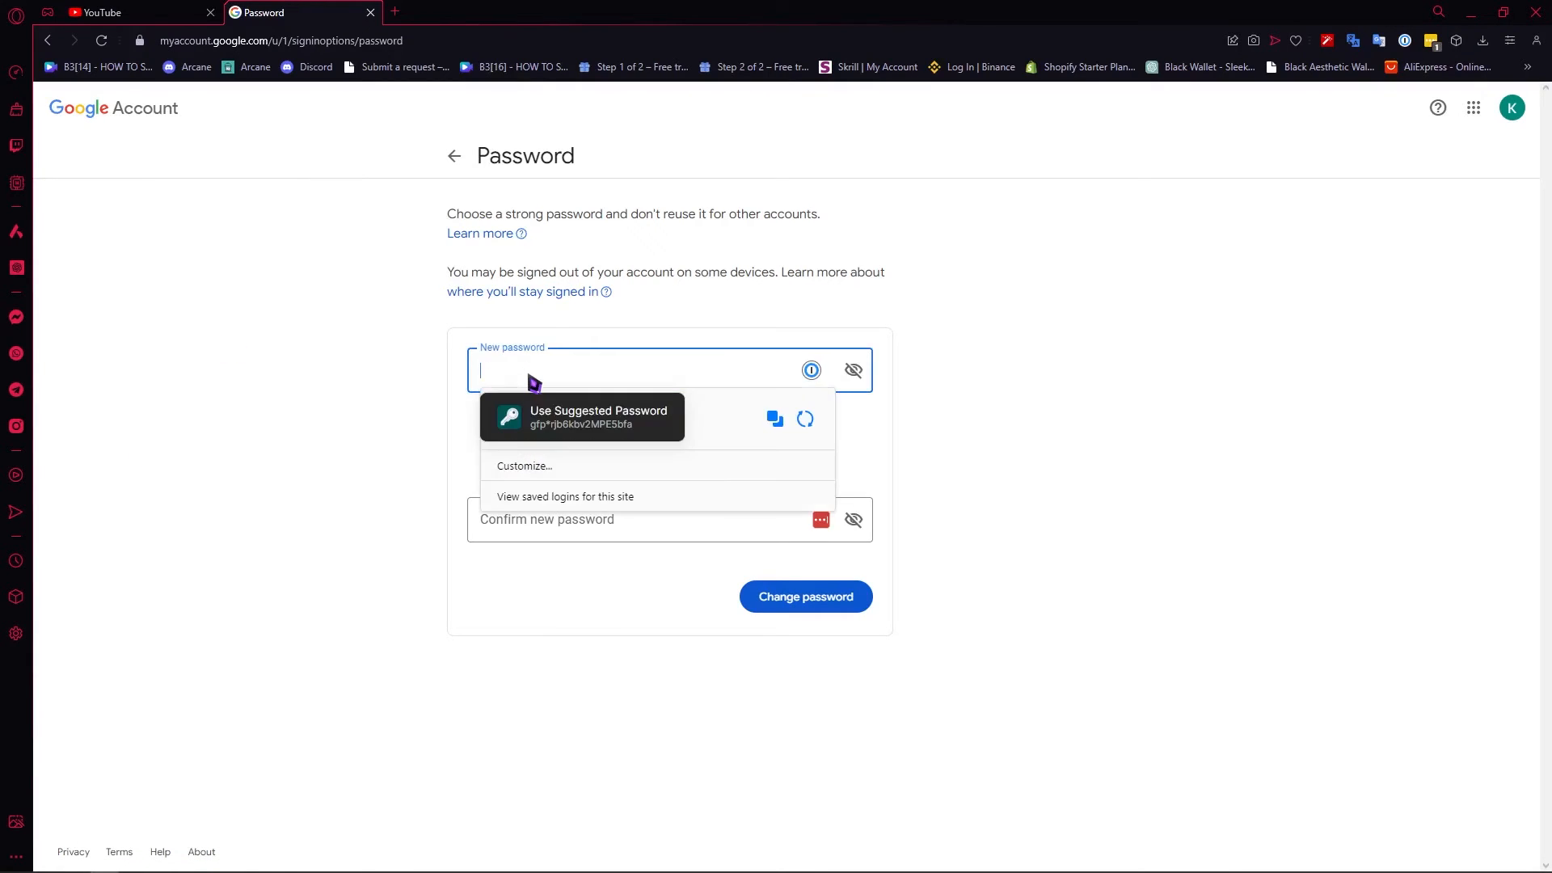
{"action": "left_click", "coordinate": [536, 519]}
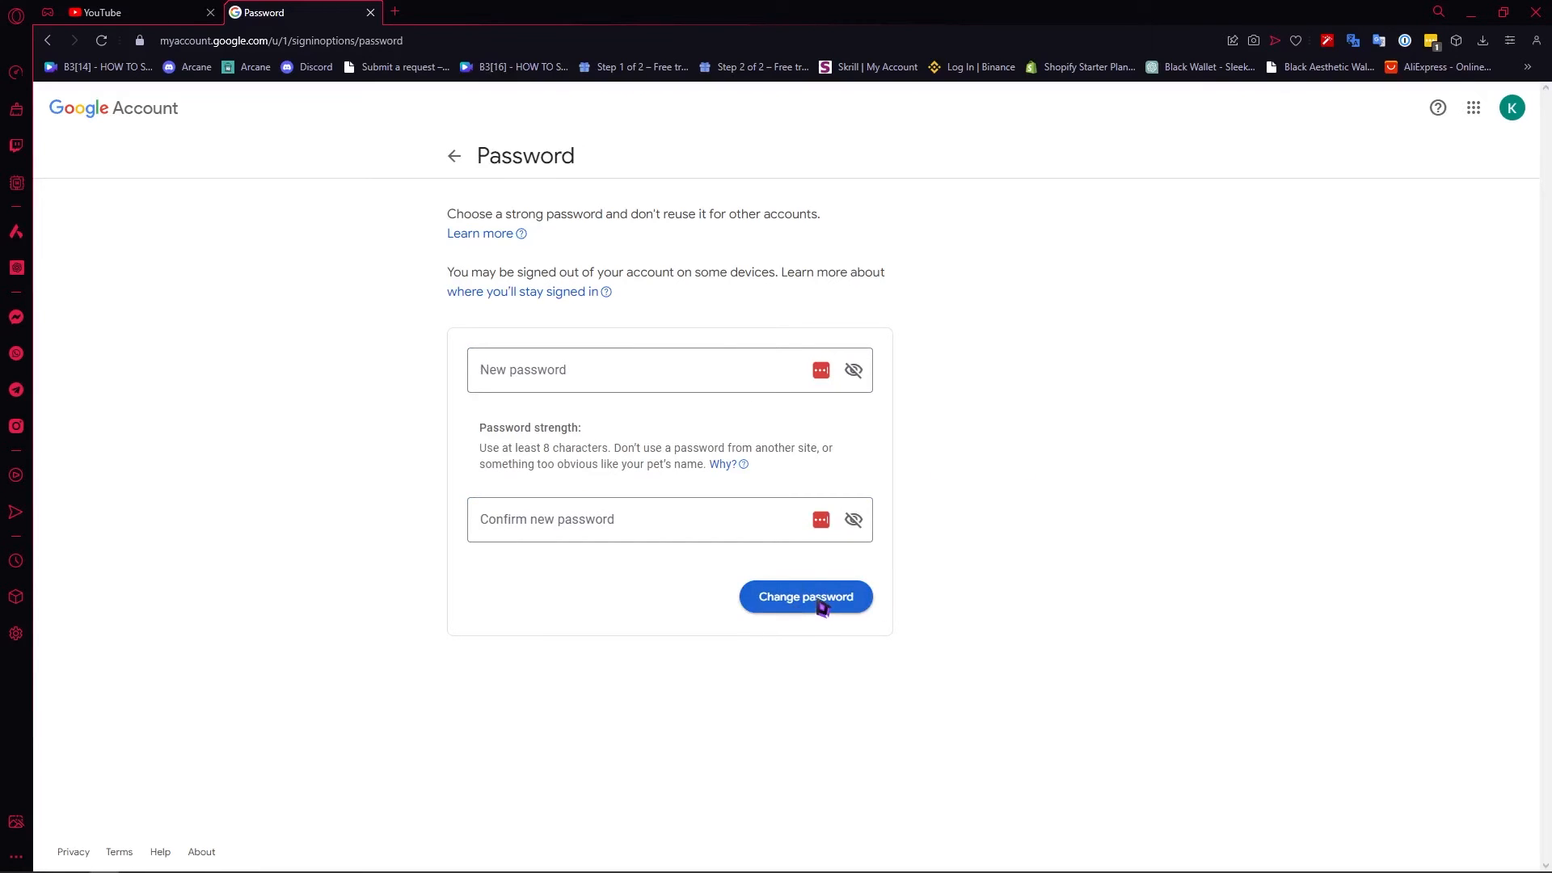
{"action": "mouse_move", "coordinate": [908, 414]}
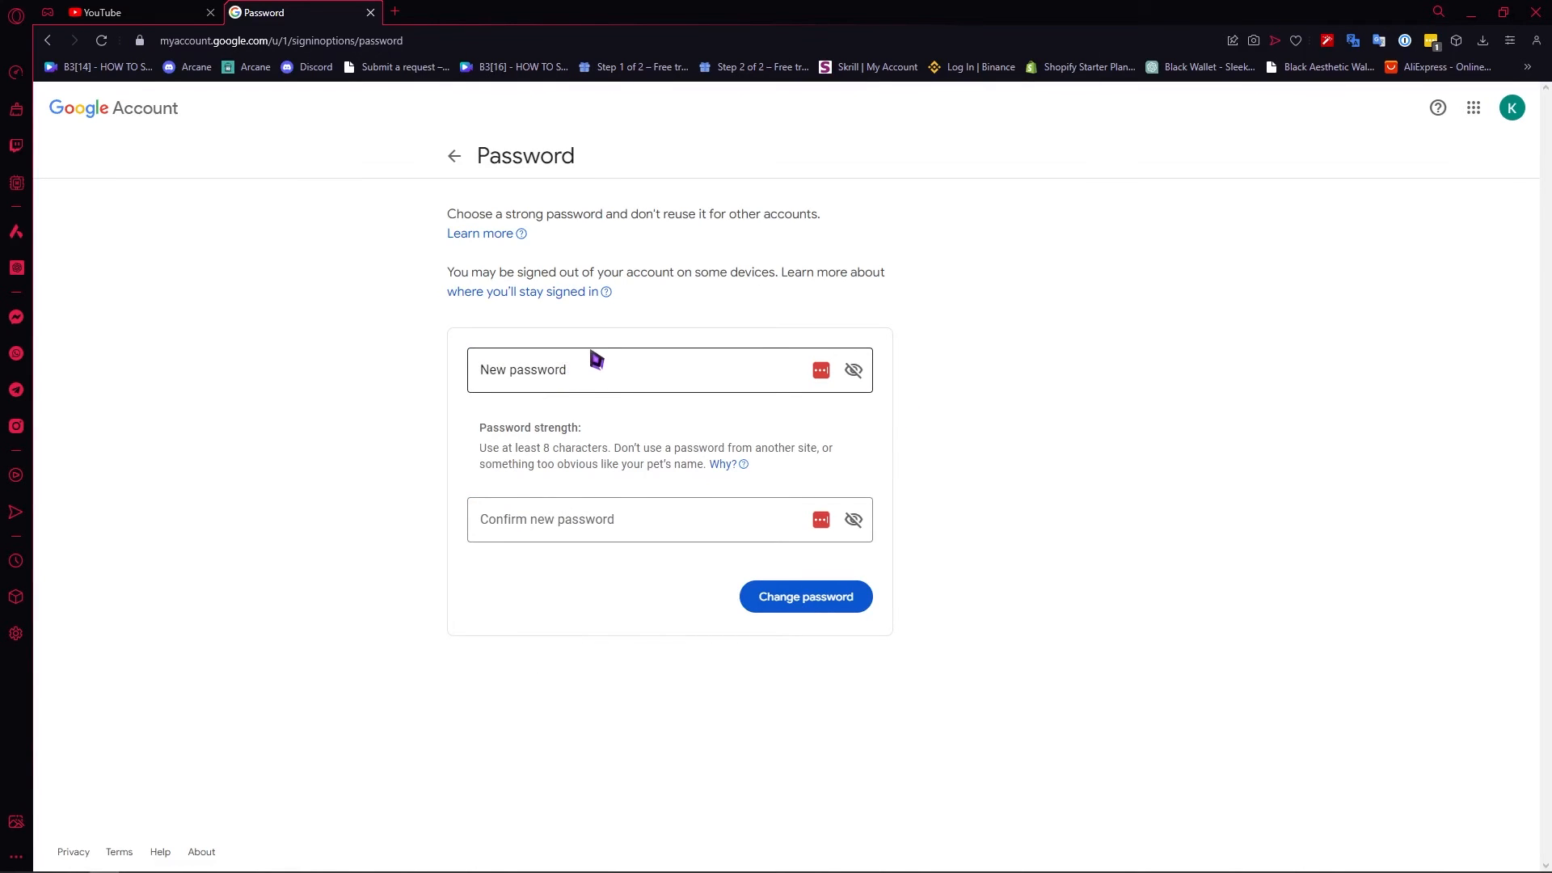
{"action": "left_click", "coordinate": [635, 370]}
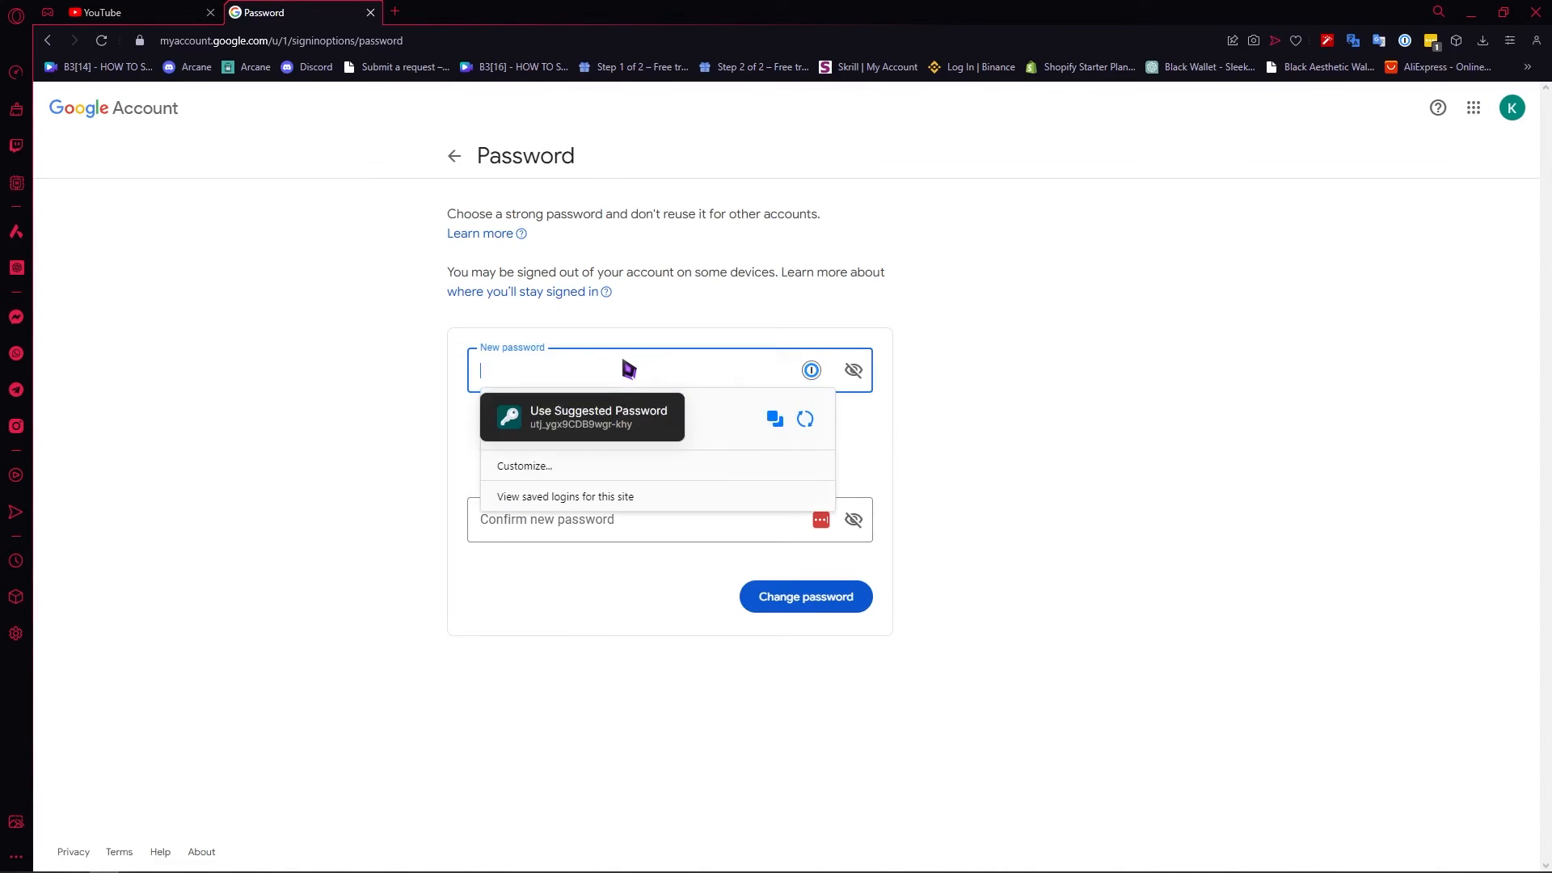
{"action": "mouse_move", "coordinate": [586, 416]}
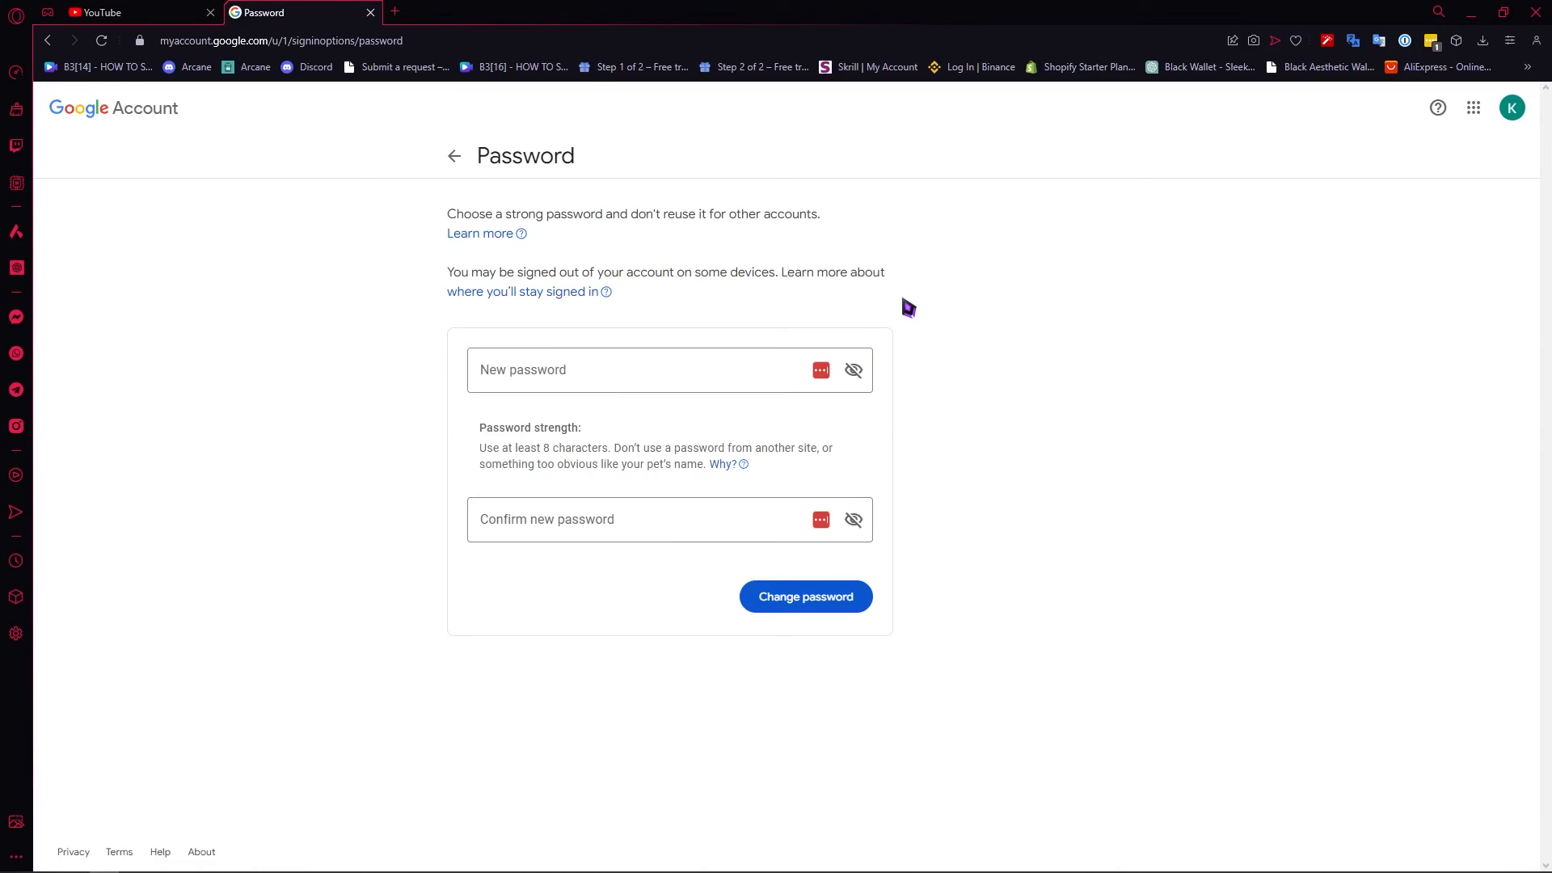
{"action": "mouse_move", "coordinate": [911, 314]}
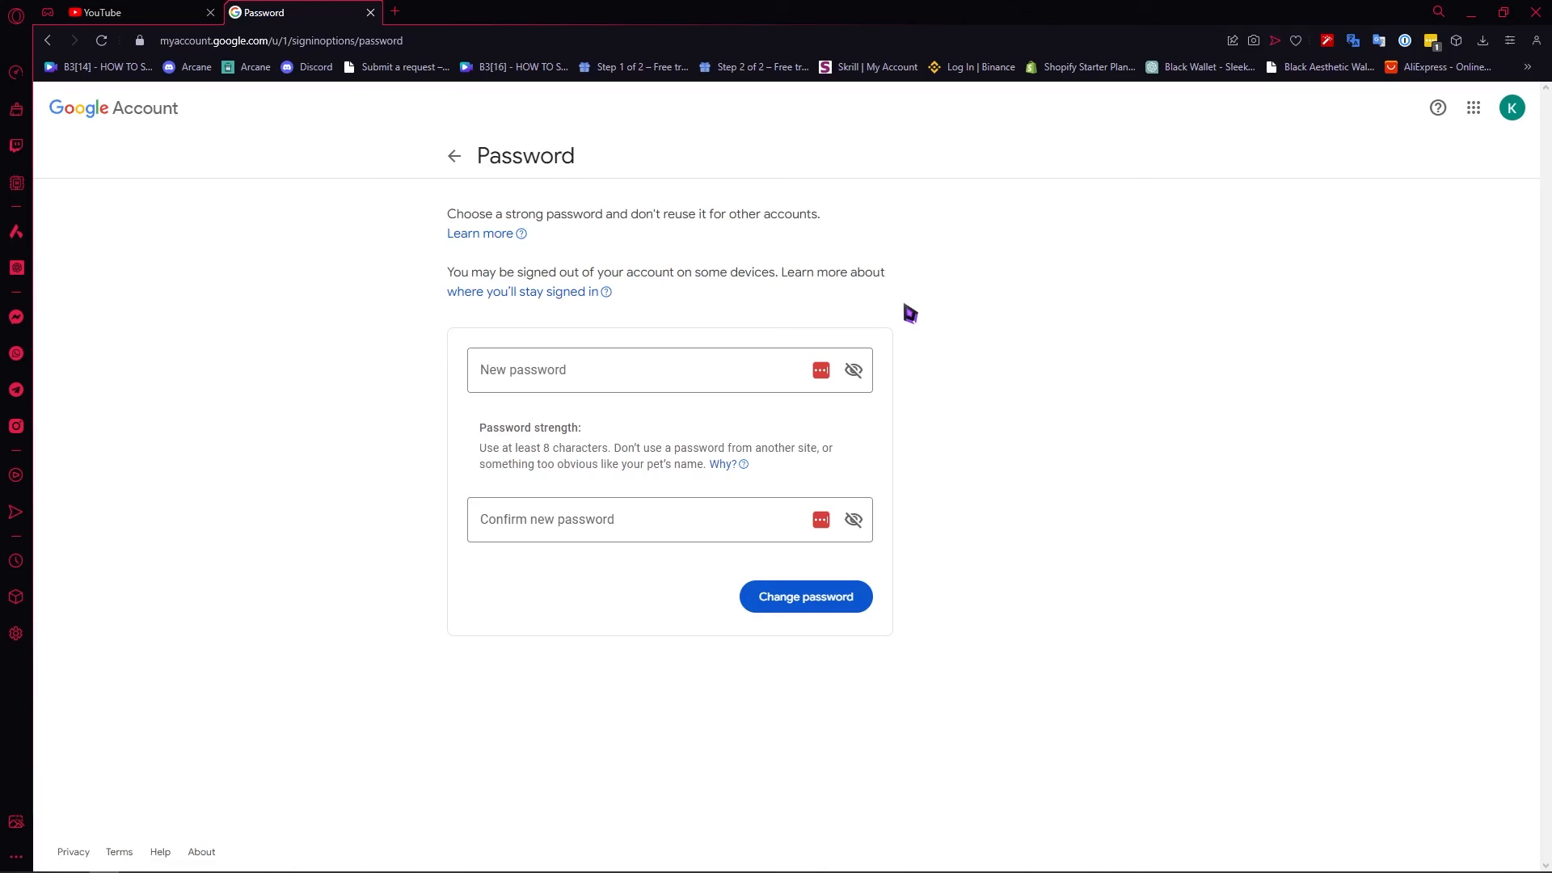
{"action": "mouse_move", "coordinate": [928, 288]}
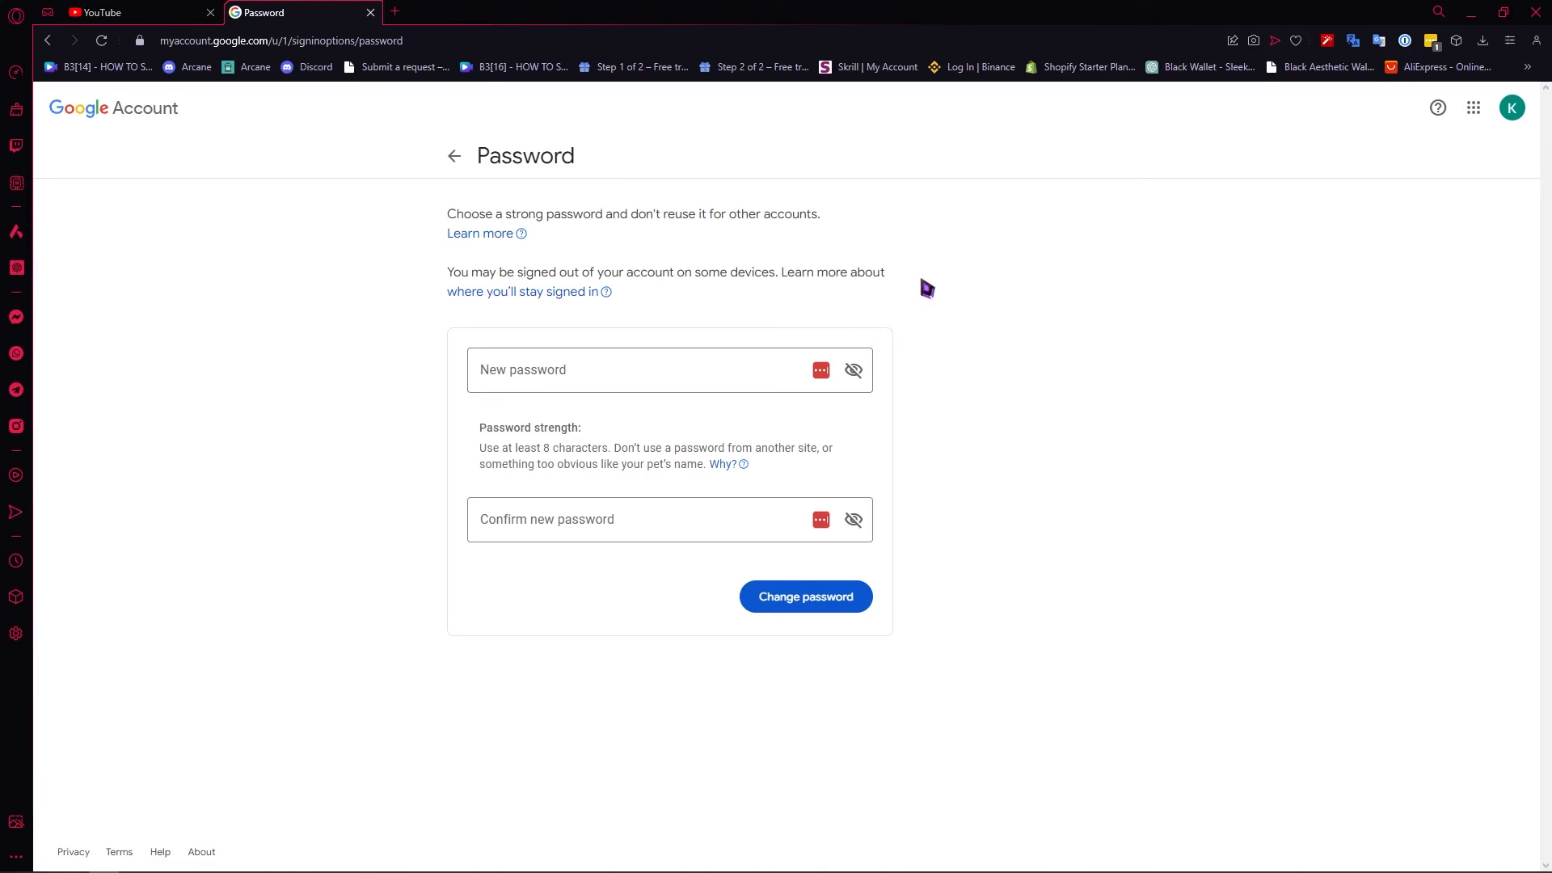
{"action": "mouse_move", "coordinate": [846, 243]}
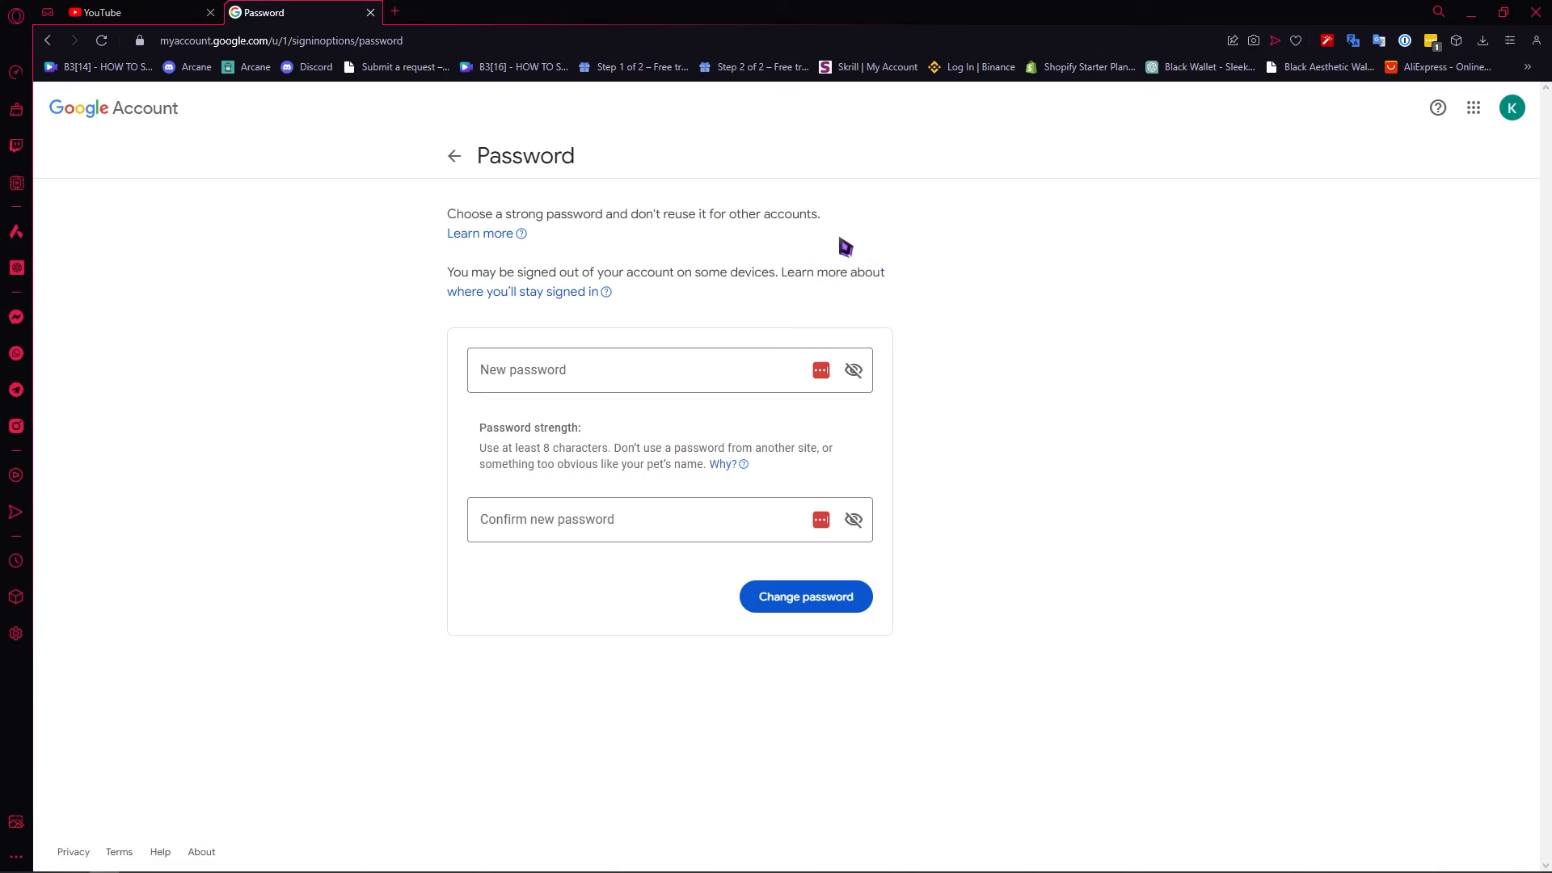
{"action": "mouse_move", "coordinate": [947, 292]}
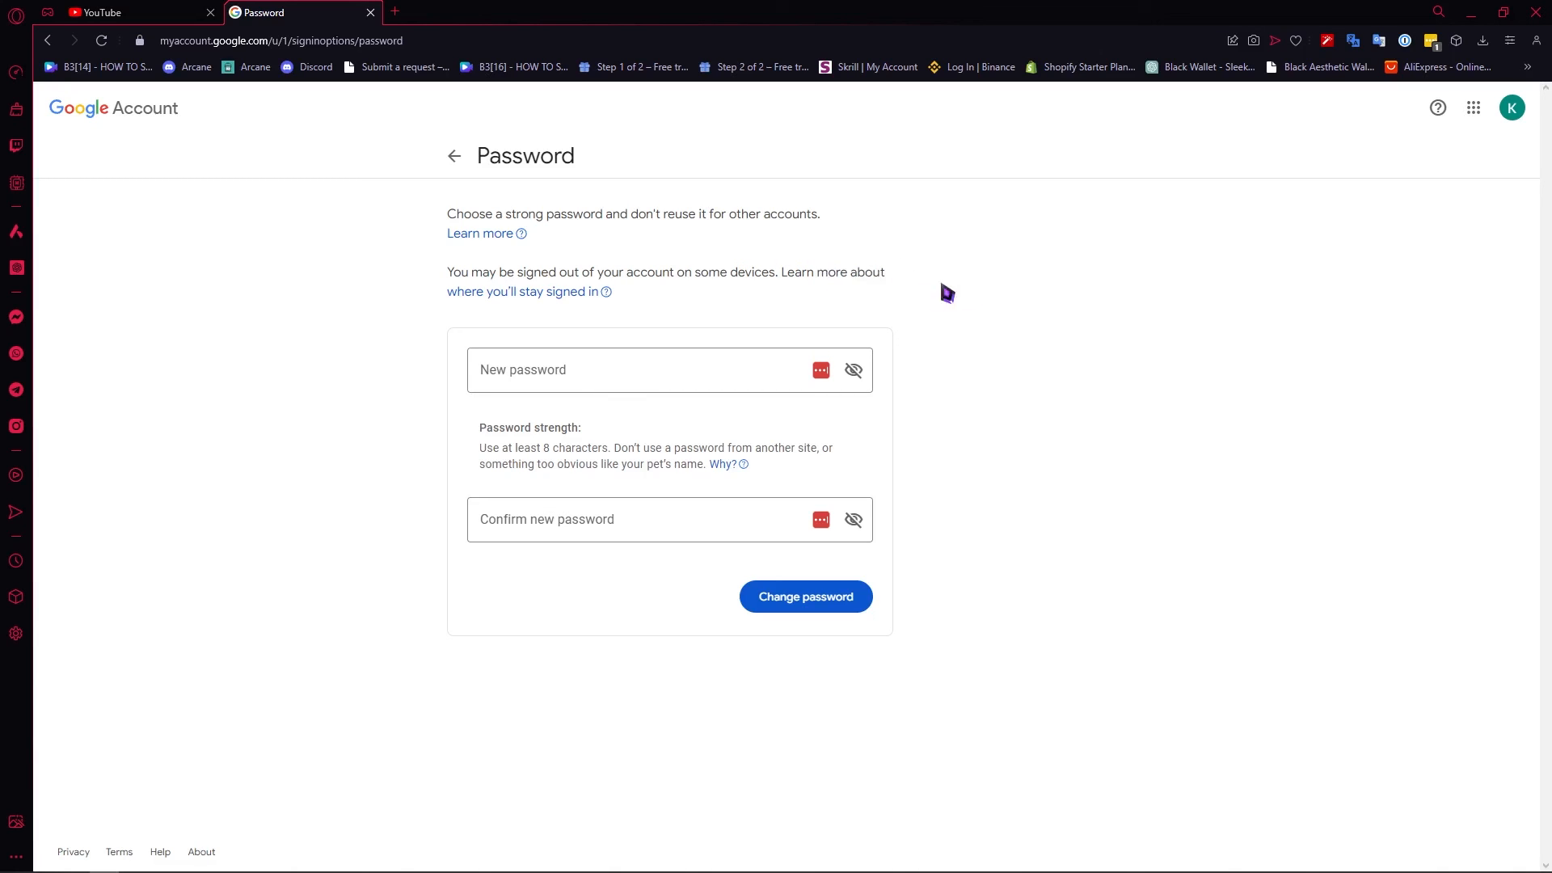
{"action": "mouse_move", "coordinate": [921, 329]}
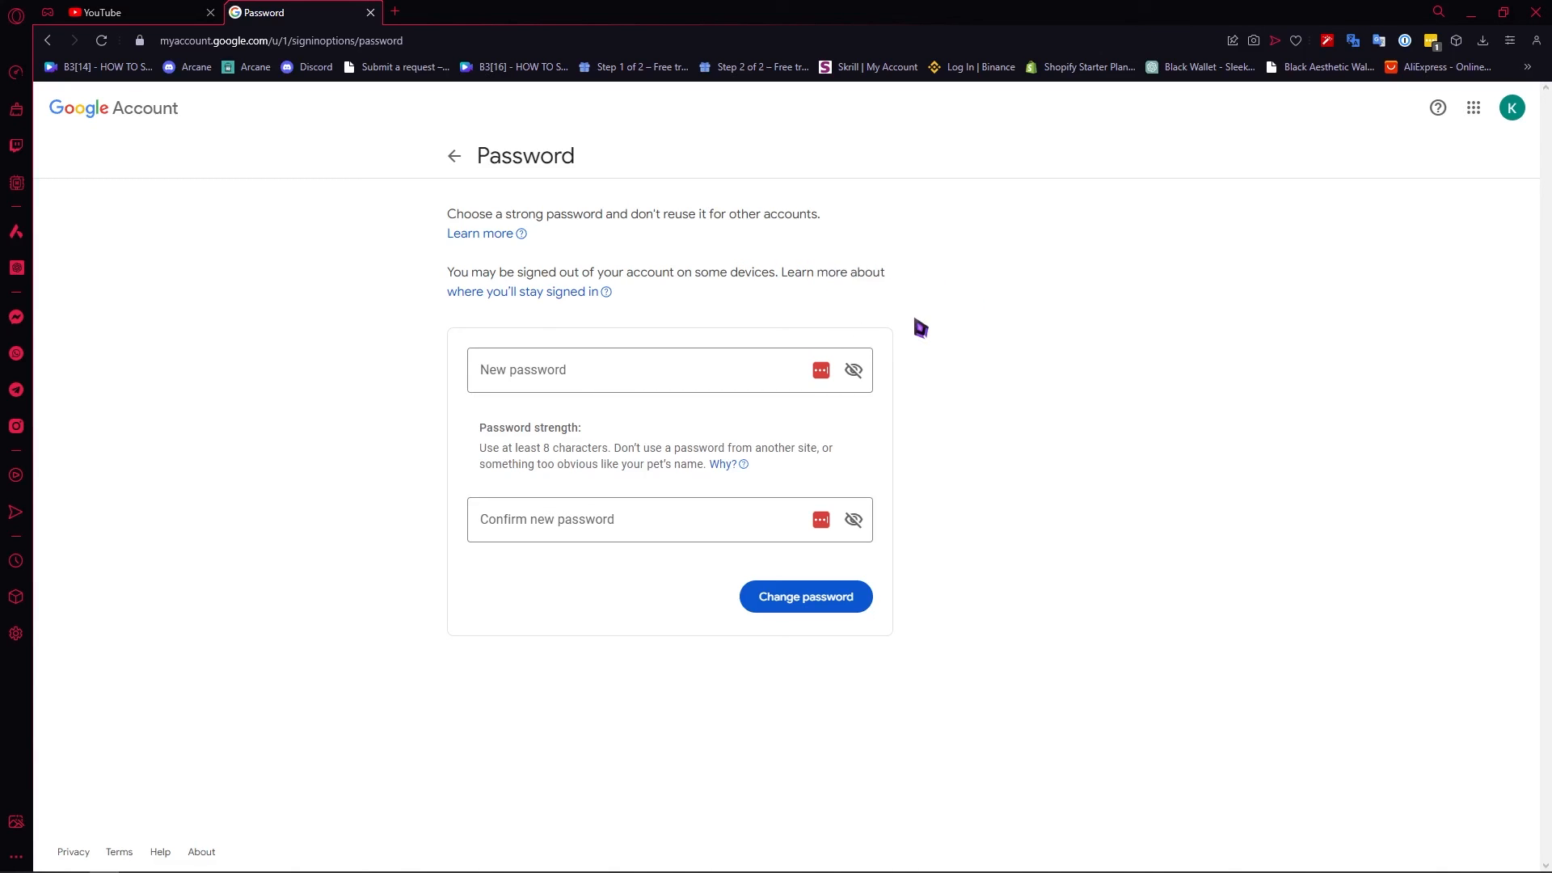
{"action": "mouse_move", "coordinate": [973, 545]}
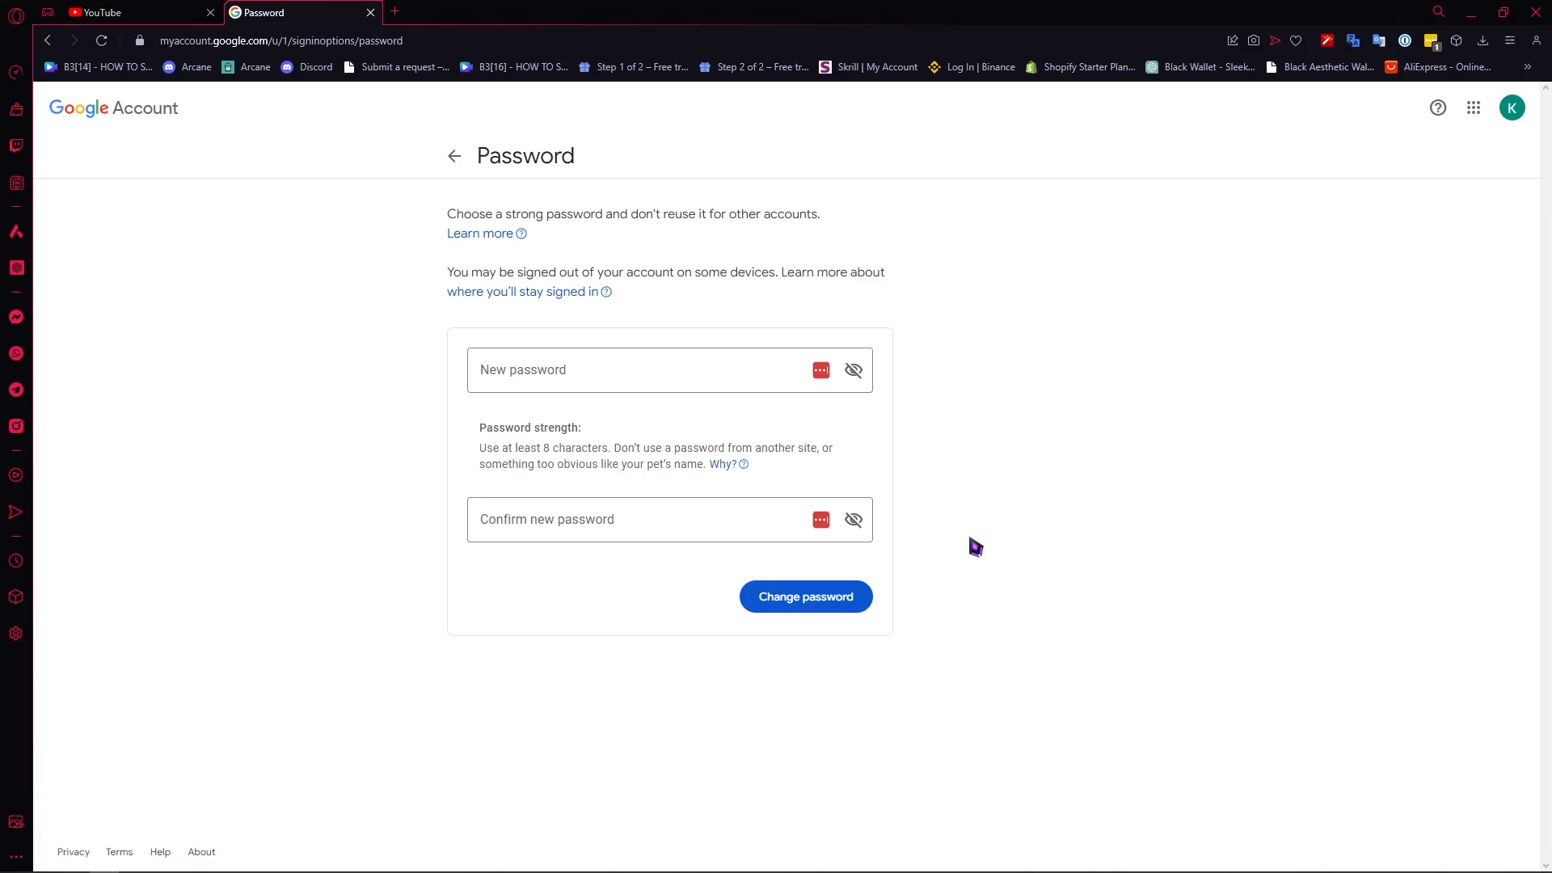